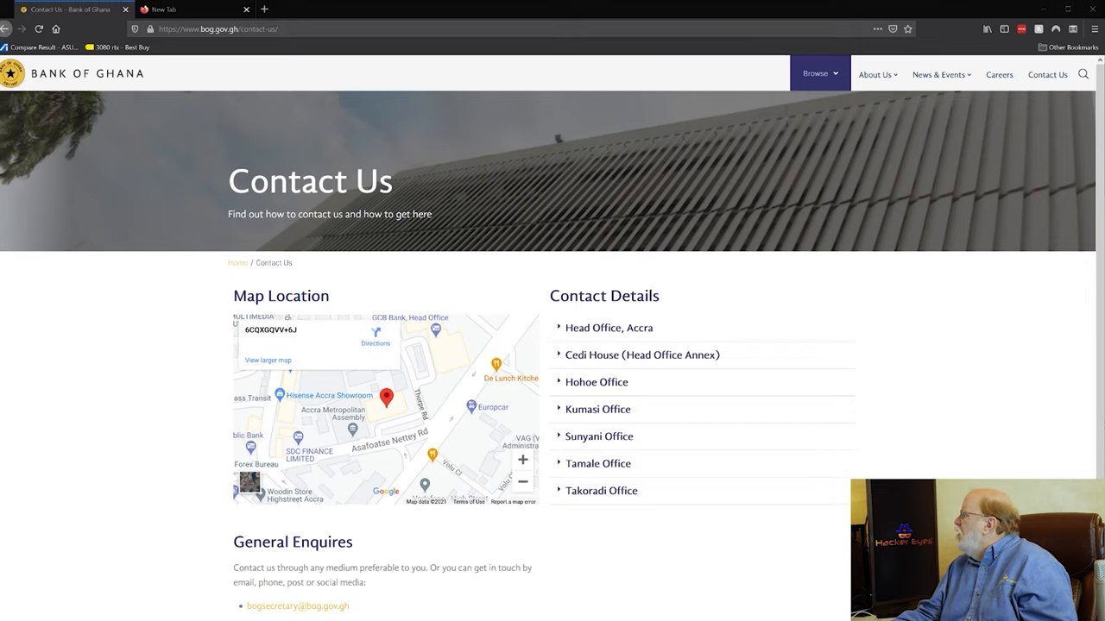
# Scroll the raw email headers to the line 11 Received header with the sender's IPv6 address.
pyautogui.scroll(-3)
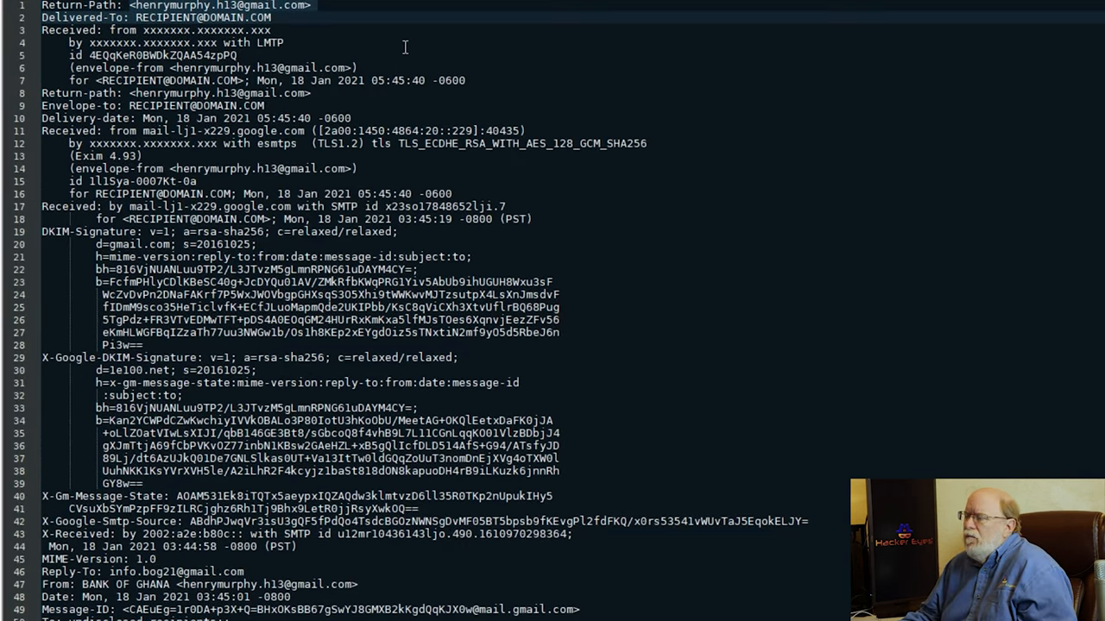
pyautogui.moveTo(194, 34)
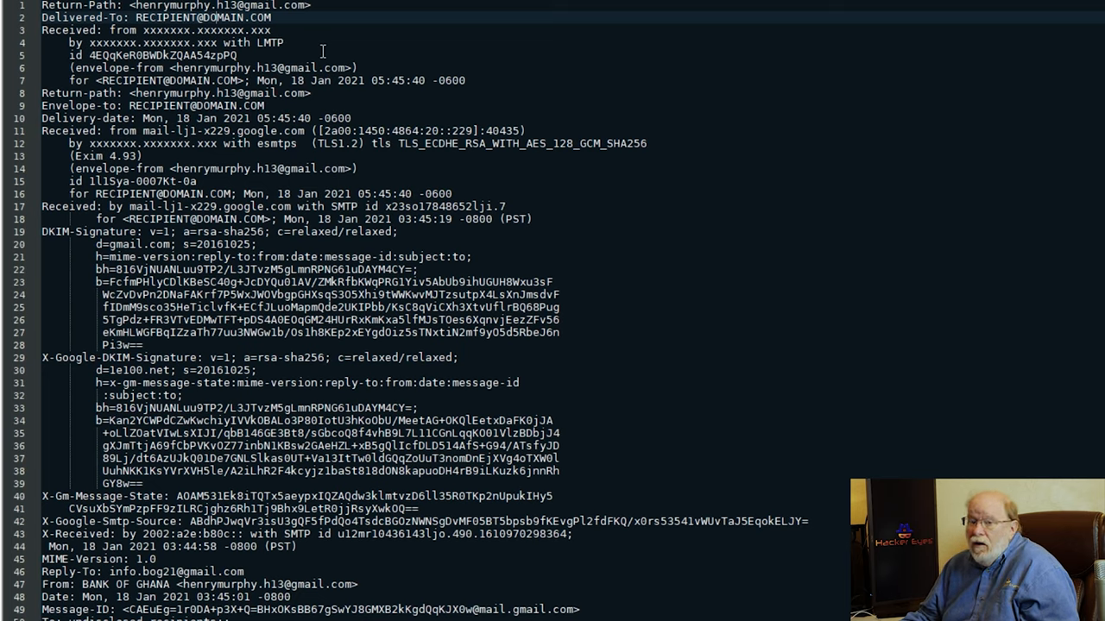
pyautogui.moveTo(325, 50)
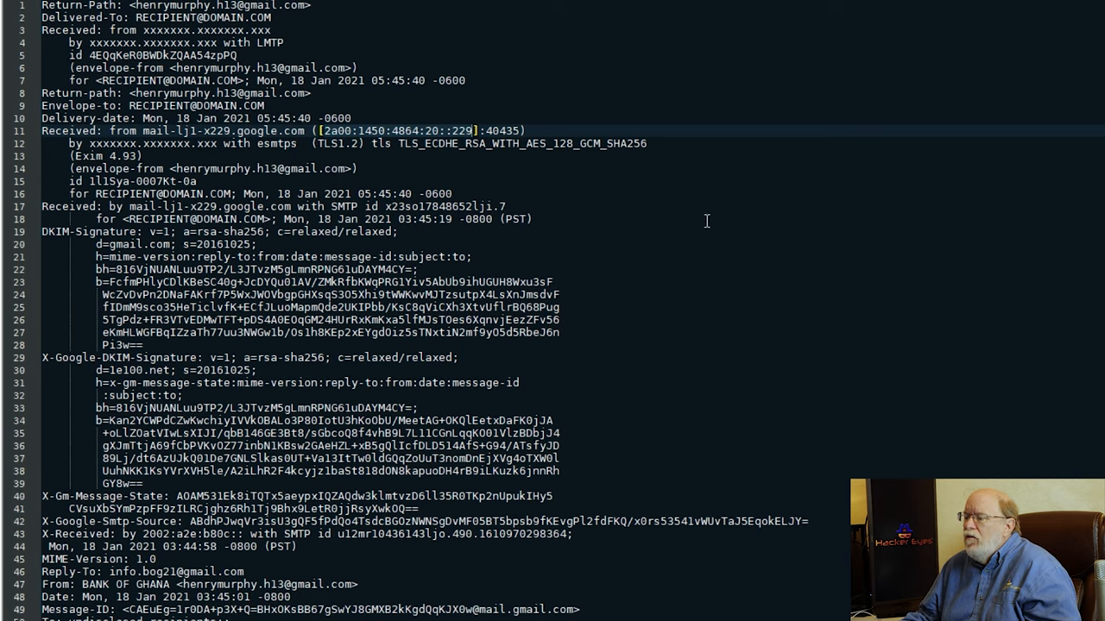
pyautogui.moveTo(854, 386)
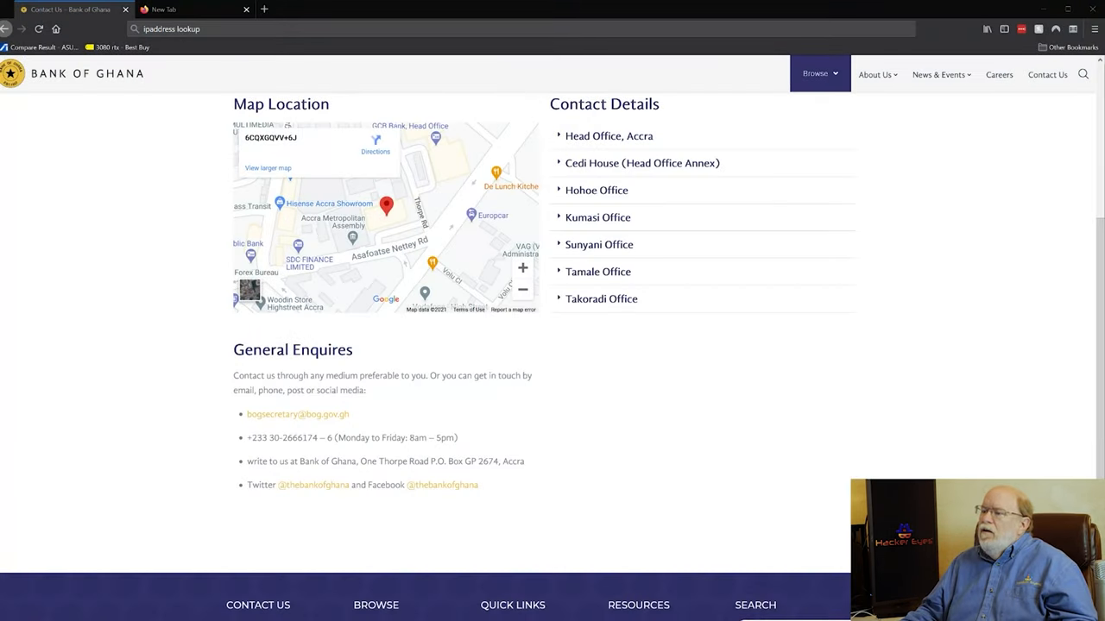
# Look up 2a00:1450:4864:20::229 on WhatIsMyIPAddress, finding a Google mail server in Ireland.
pyautogui.click(224, 28)
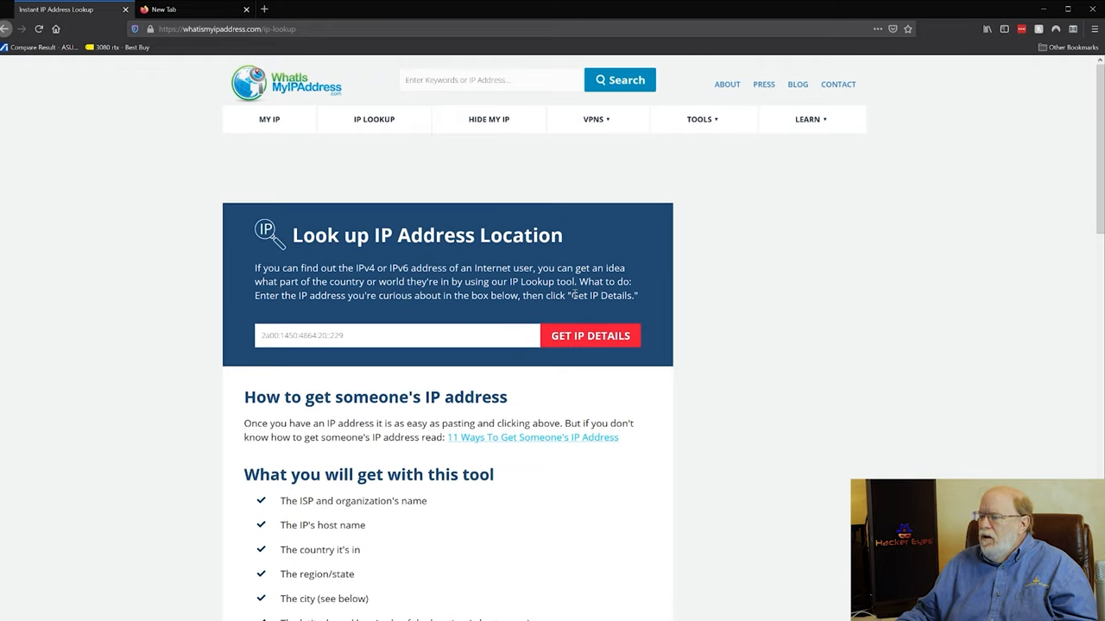
pyautogui.click(590, 335)
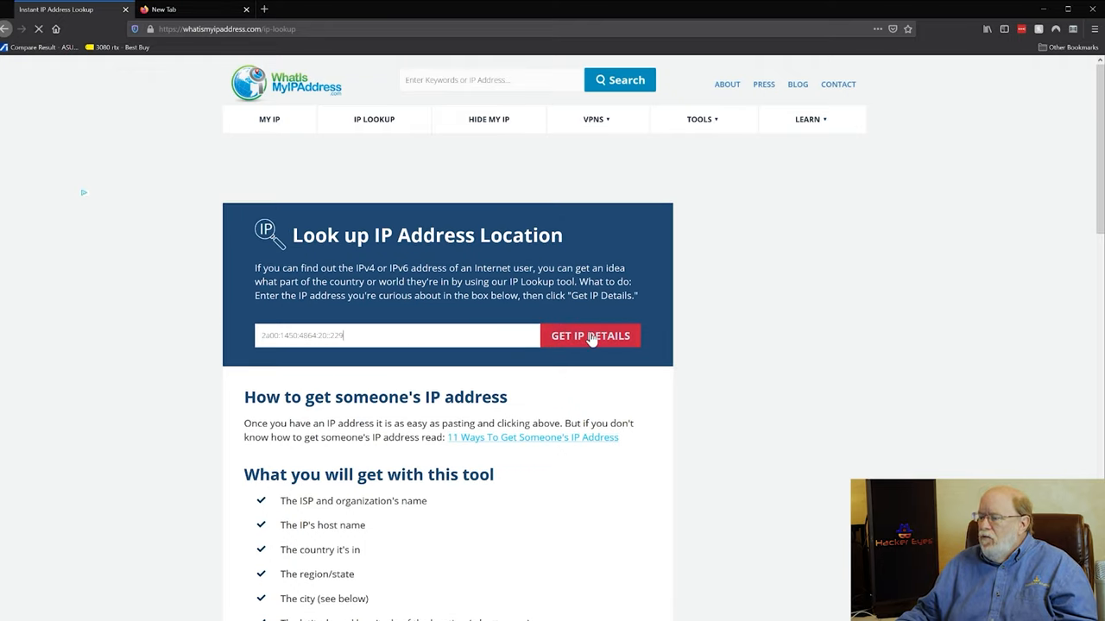
pyautogui.click(589, 336)
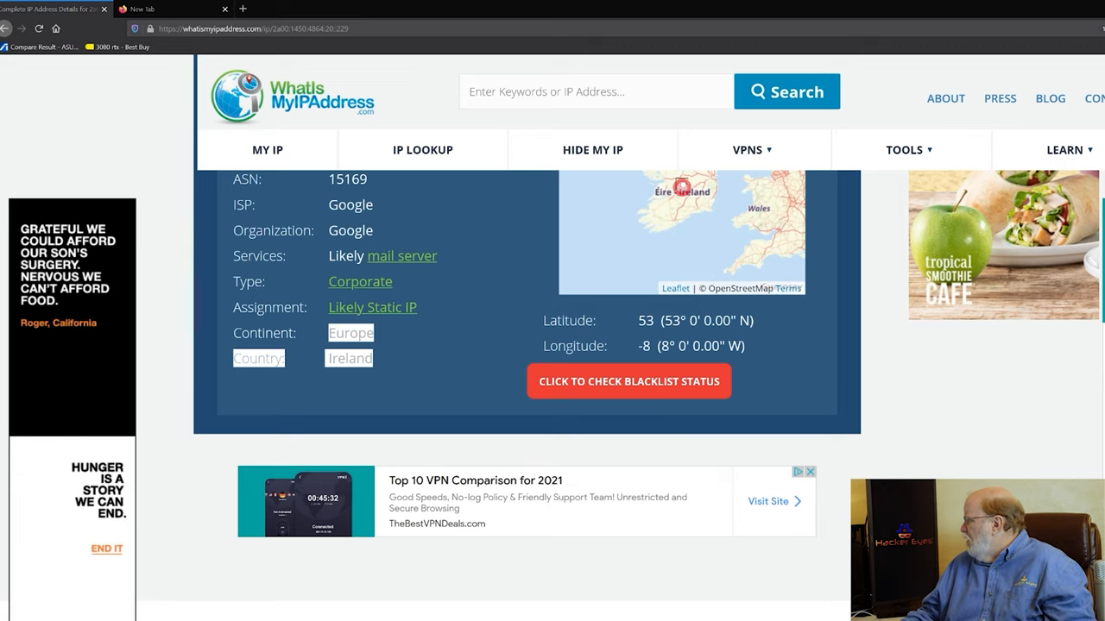
pyautogui.scroll(-3)
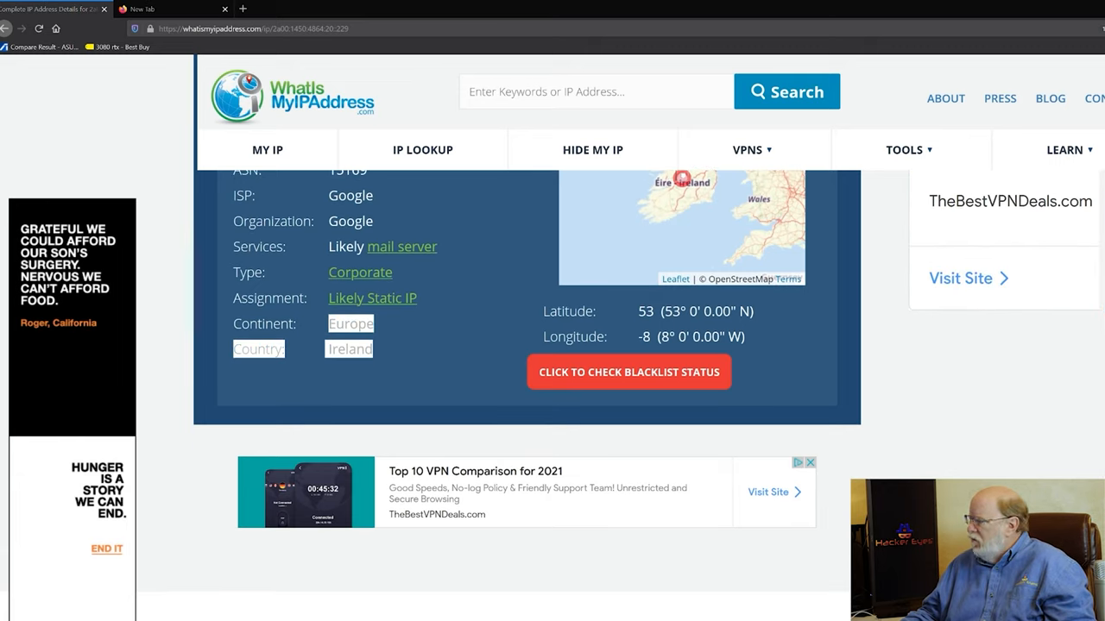
pyautogui.scroll(-3)
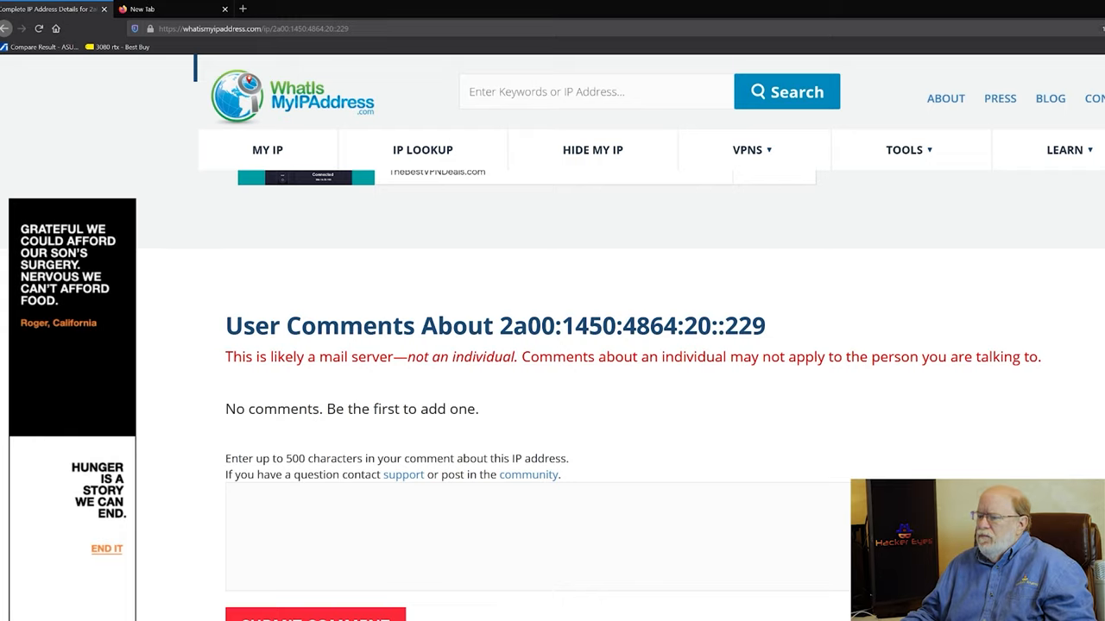
pyautogui.moveTo(226, 357); pyautogui.dragTo(538, 357)
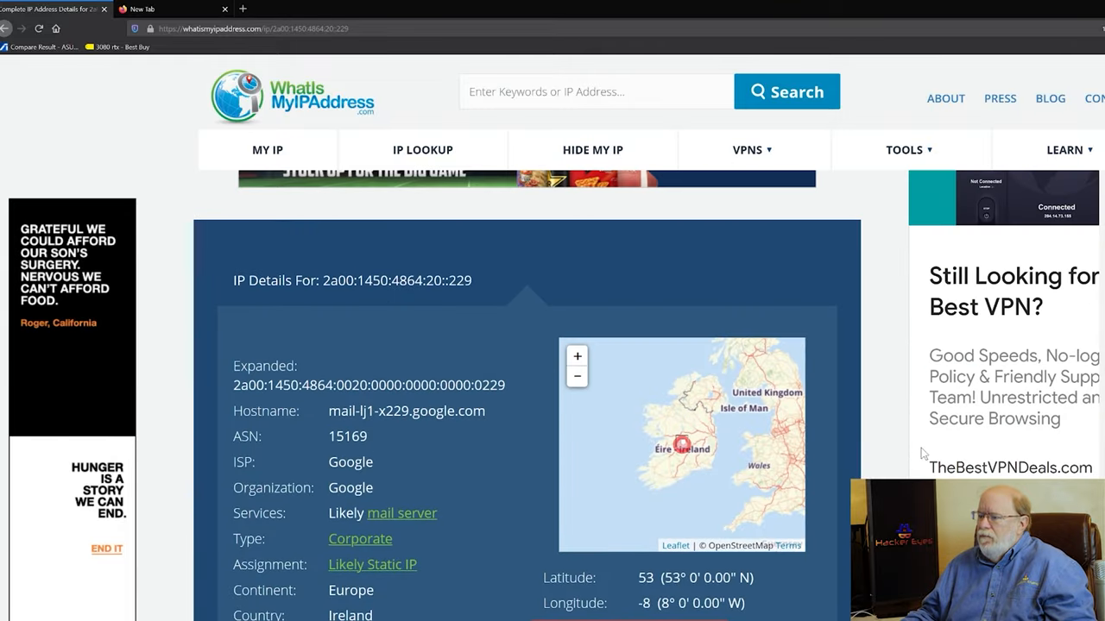
pyautogui.moveTo(689, 447)
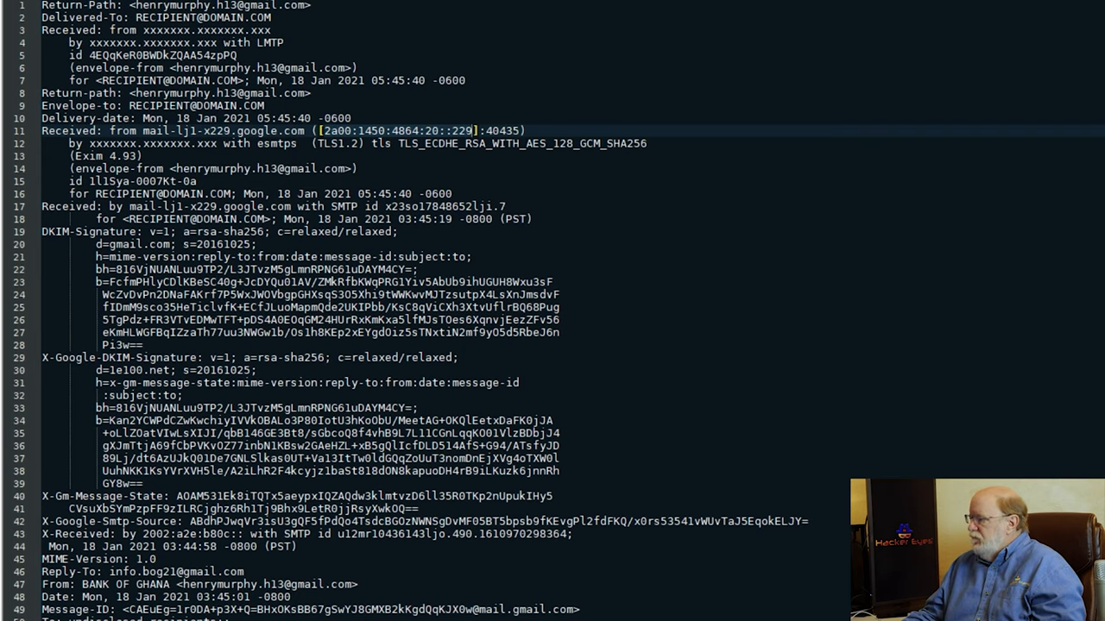
# Scroll past the Received lines to the Gmail DKIM signature and the 3.3 spam score.
pyautogui.scroll(-3)
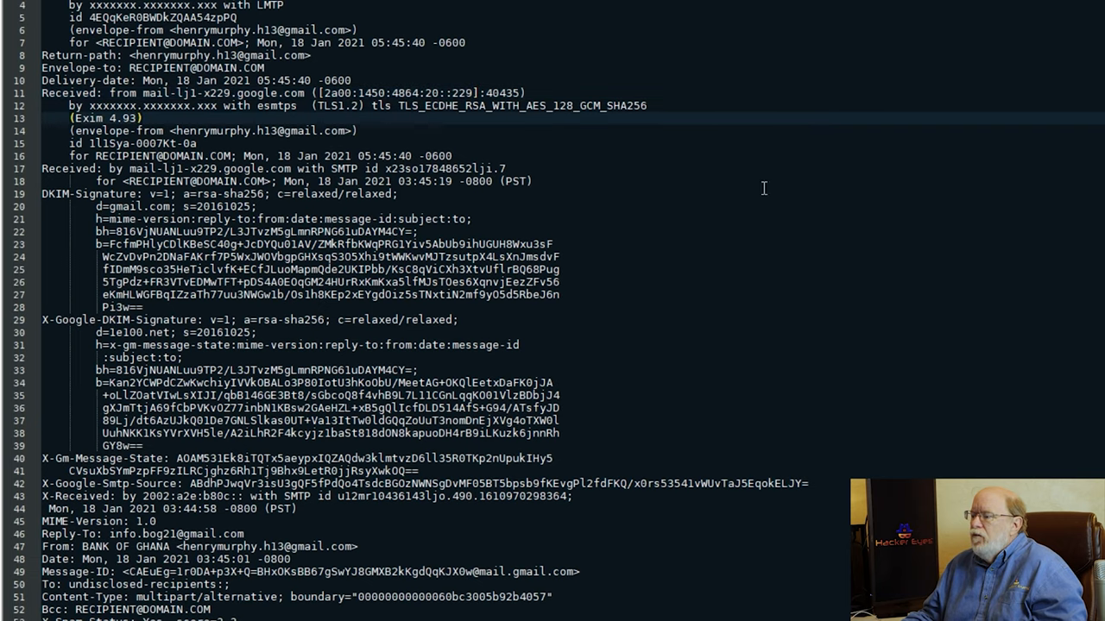
pyautogui.scroll(-3)
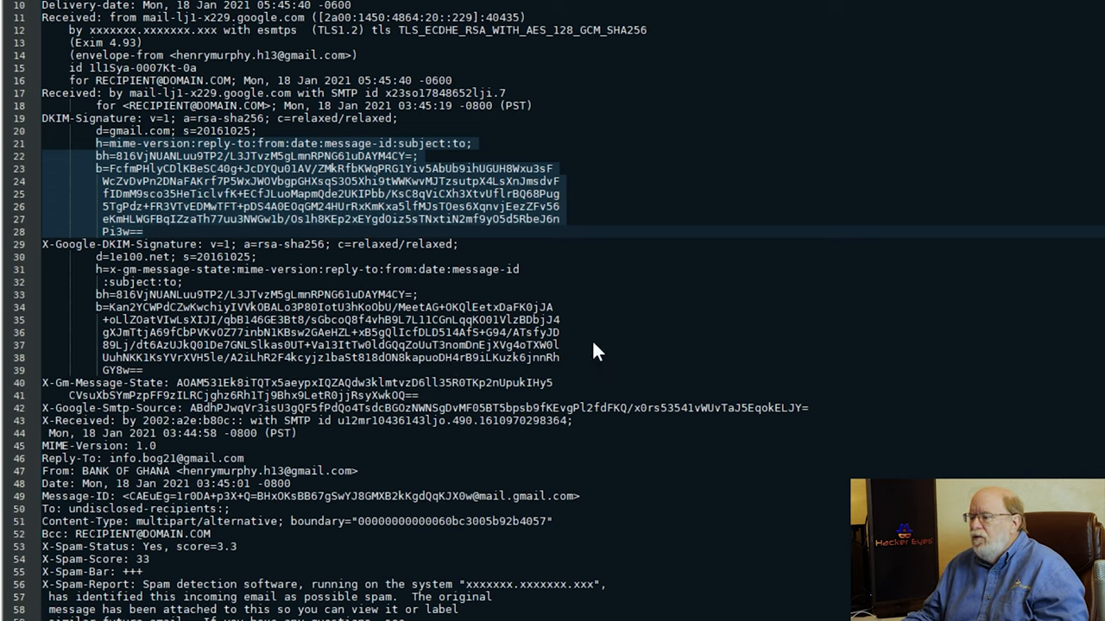
pyautogui.moveTo(1063, 279)
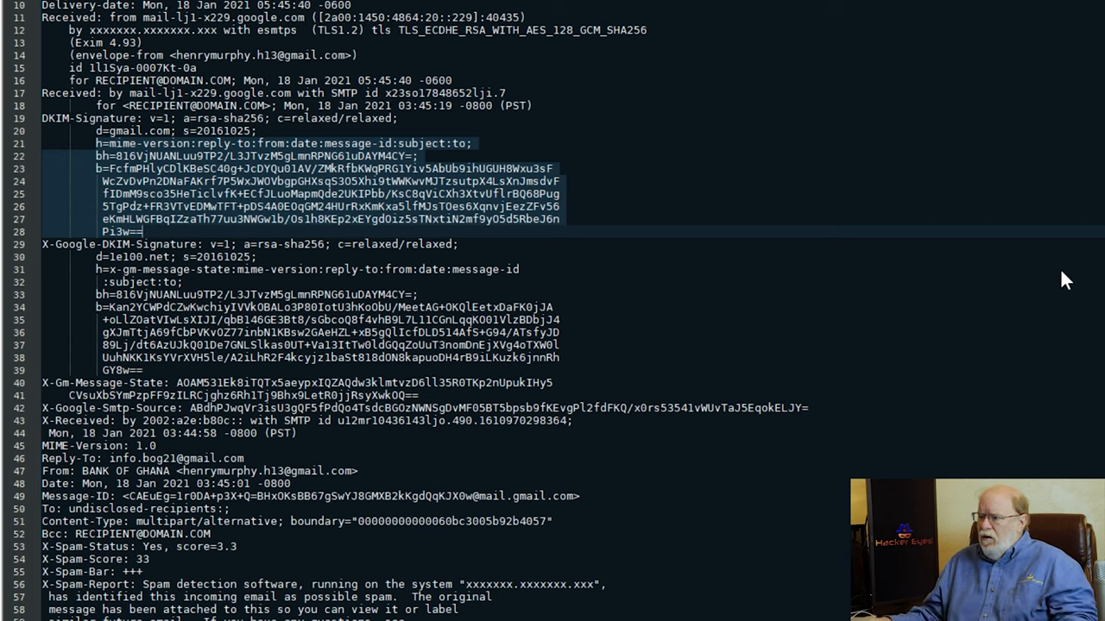
pyautogui.moveTo(729, 377)
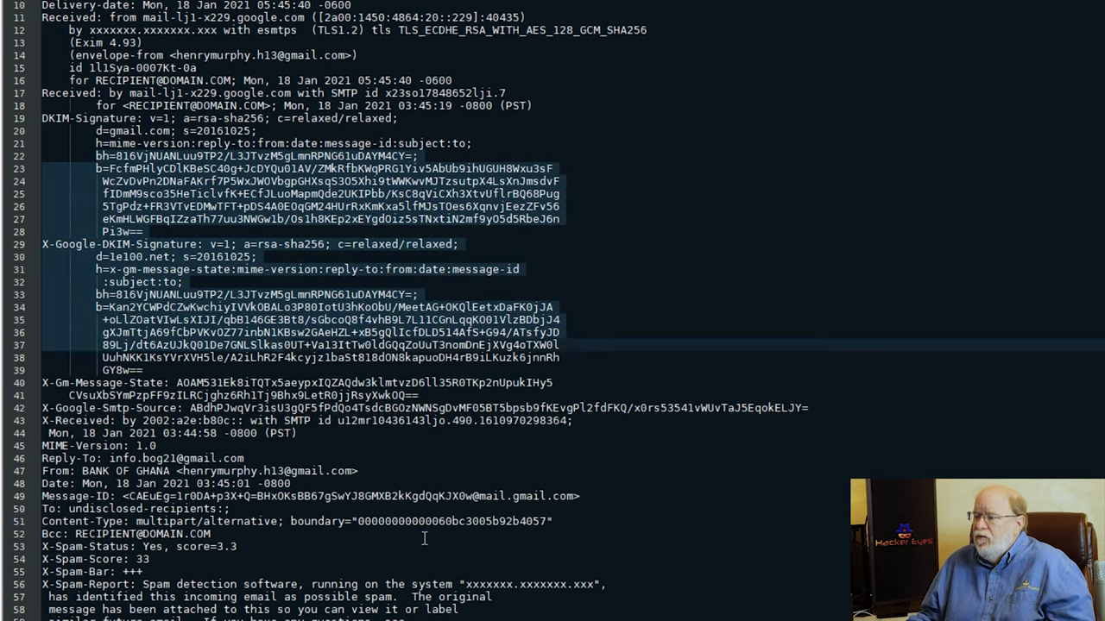
pyautogui.moveTo(828, 566)
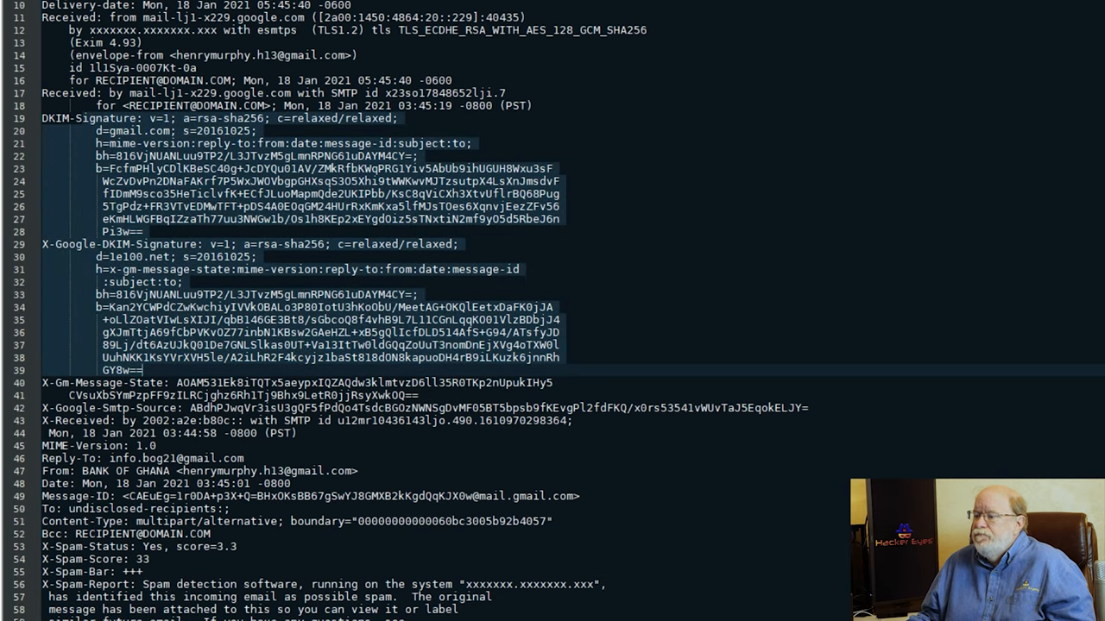
pyautogui.scroll(-3)
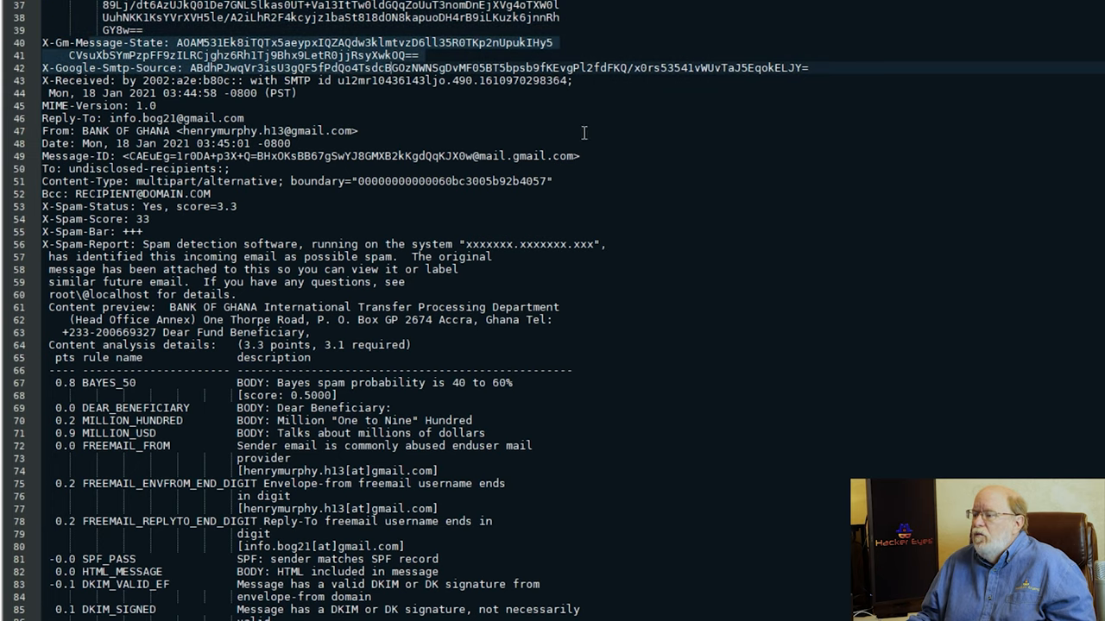
pyautogui.moveTo(259, 170)
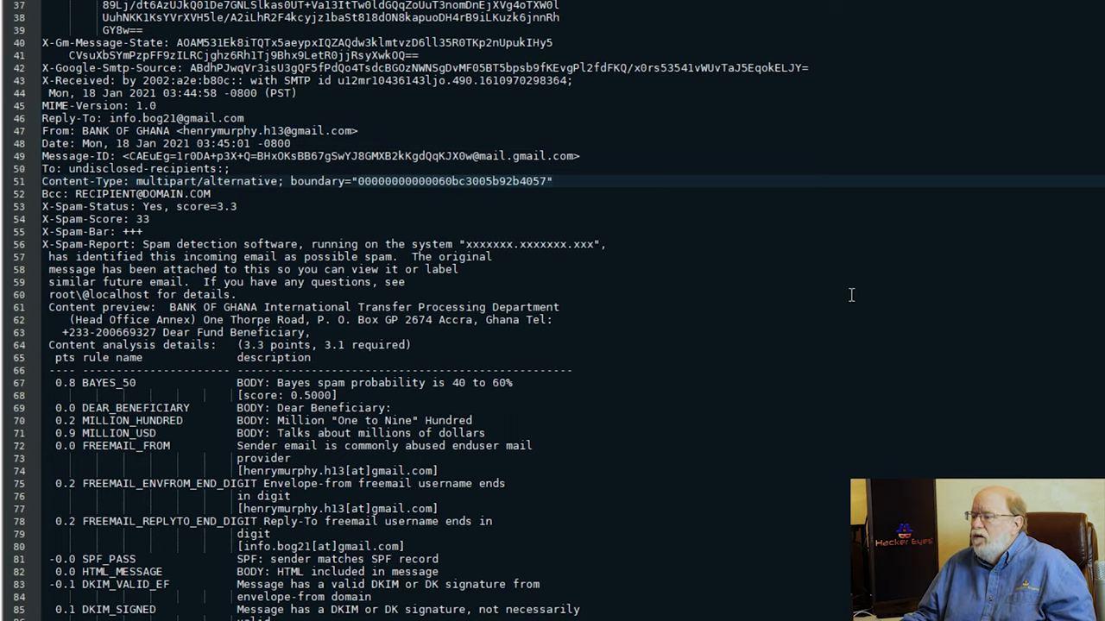
# Scroll through the $4.5 million letter body, then back up toward the X-Spam-Status score 3.3.
pyautogui.scroll(-3)
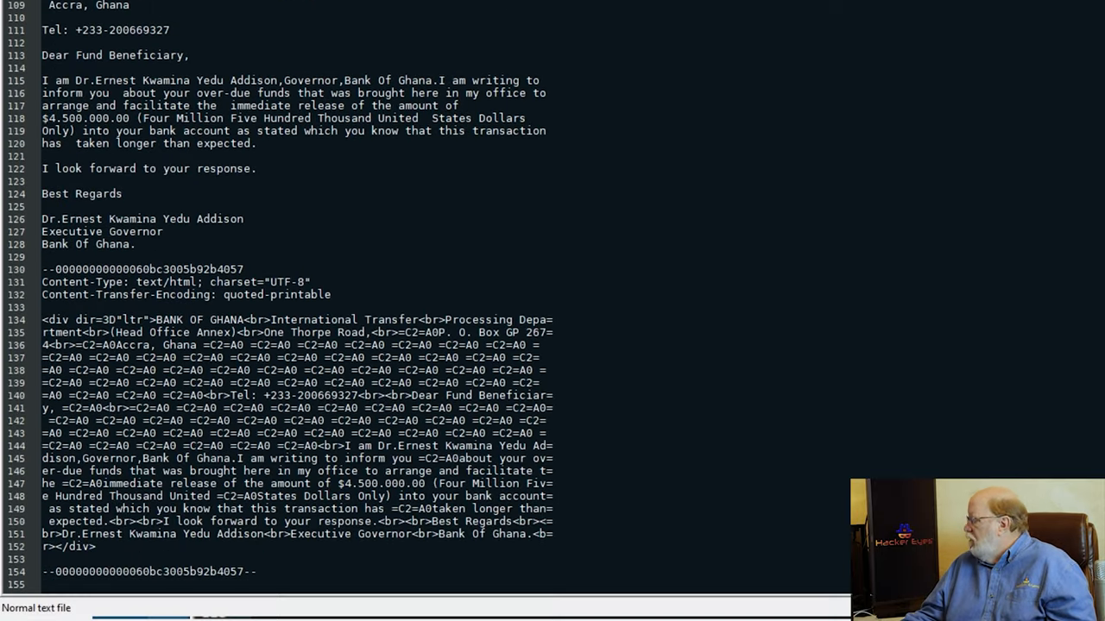
pyautogui.scroll(3)
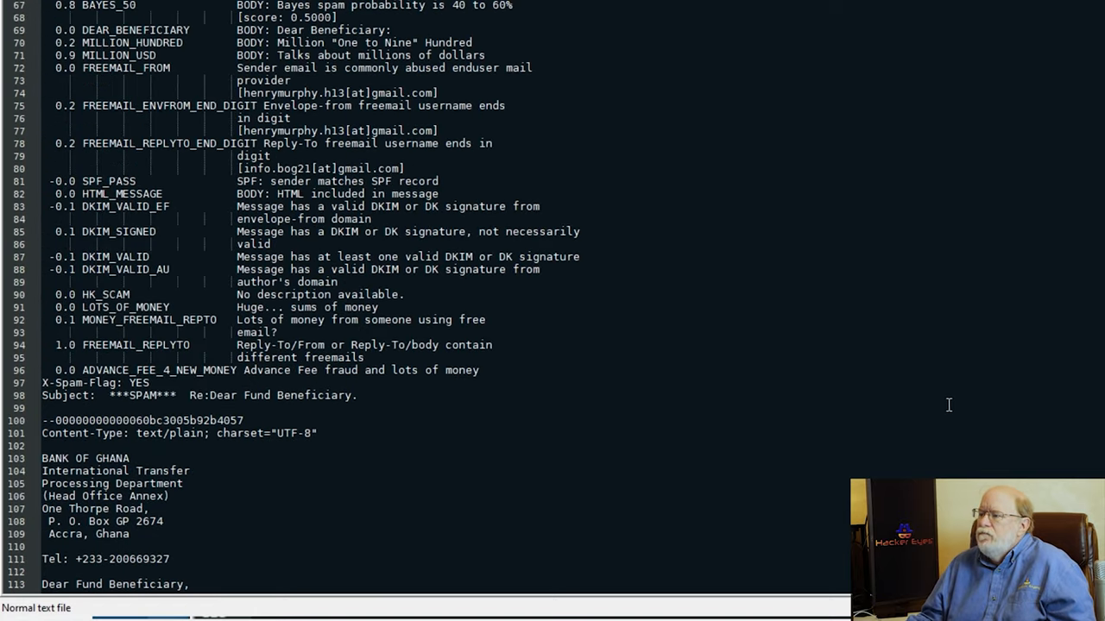
pyautogui.scroll(3)
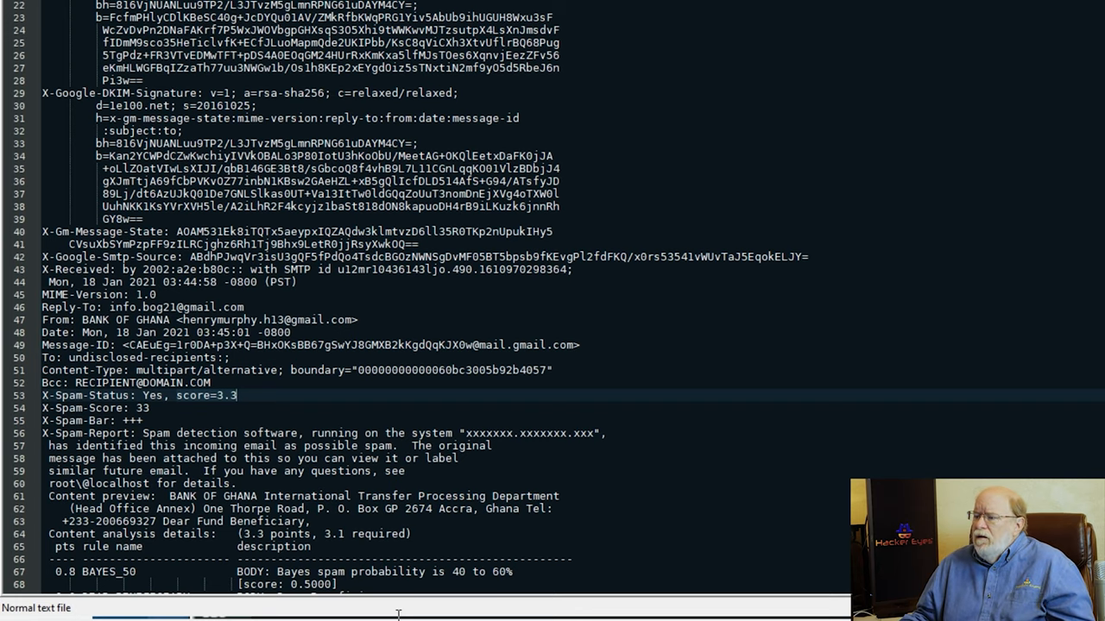
# Scroll down to the X-Spam-Bar line with three plus signs under the spam score.
pyautogui.scroll(-3)
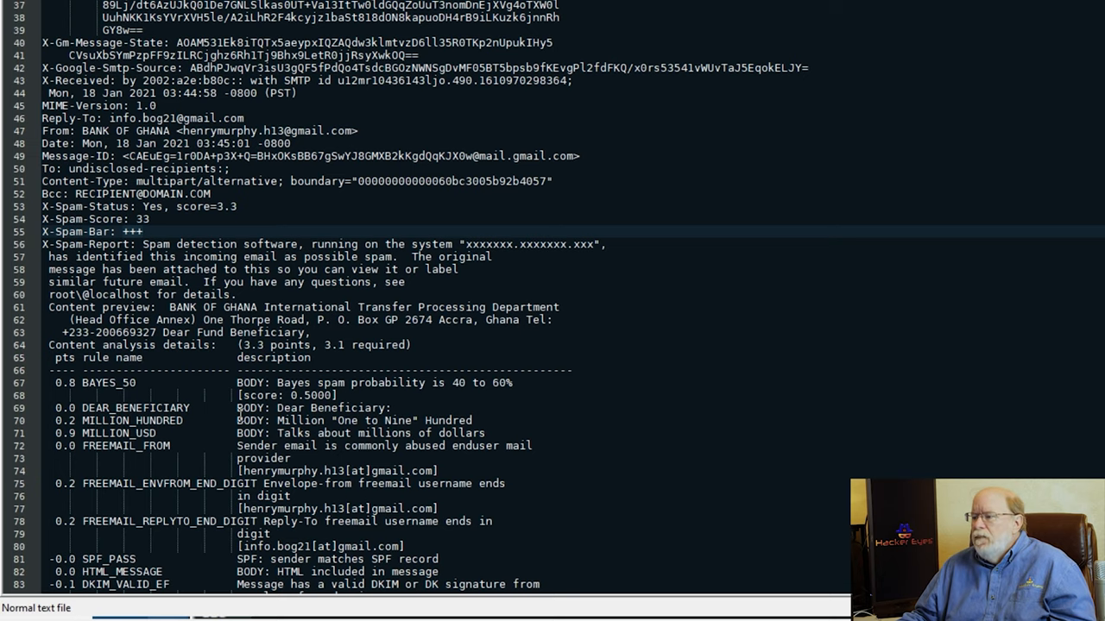
# Scroll the rule breakdown down to X-Spam-Flag: YES and select the FREEMAIL_FROM rule.
pyautogui.scroll(-3)
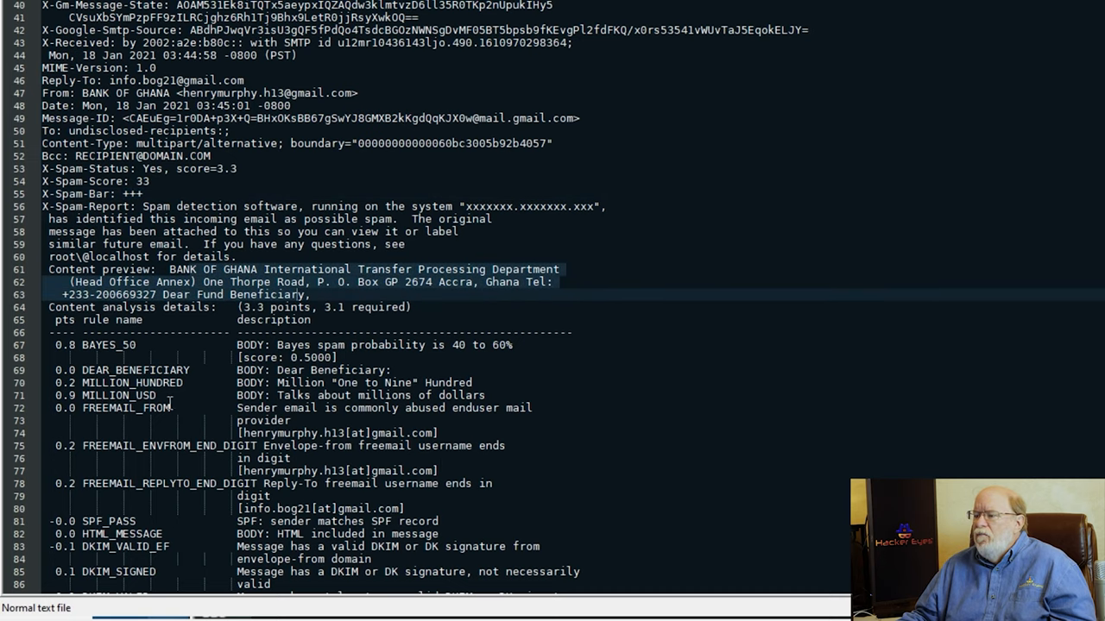
pyautogui.scroll(-3)
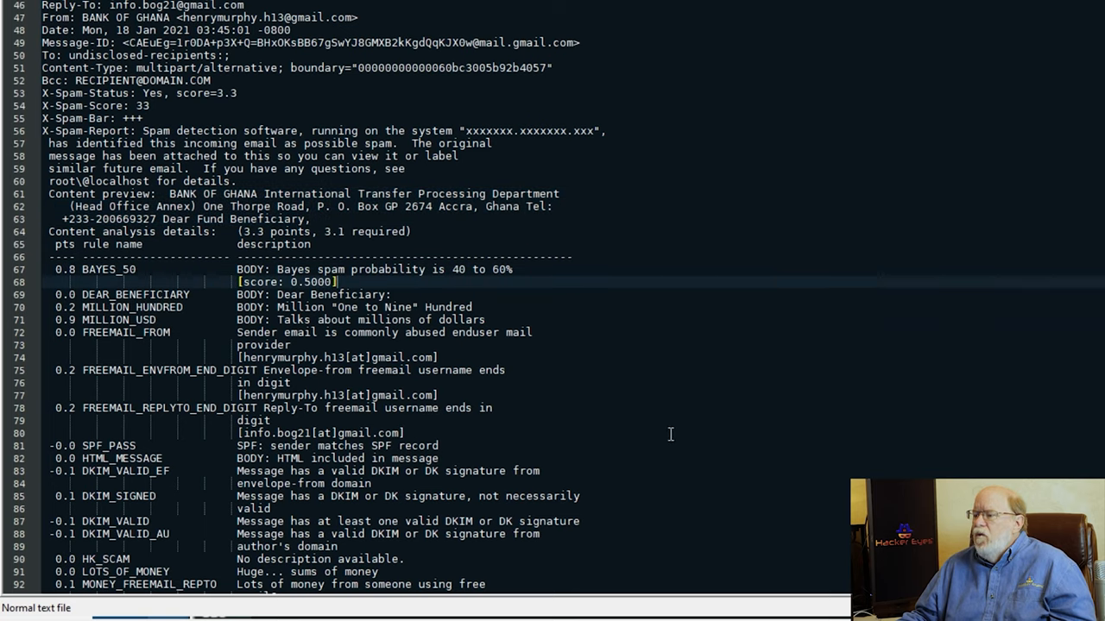
pyautogui.moveTo(747, 428)
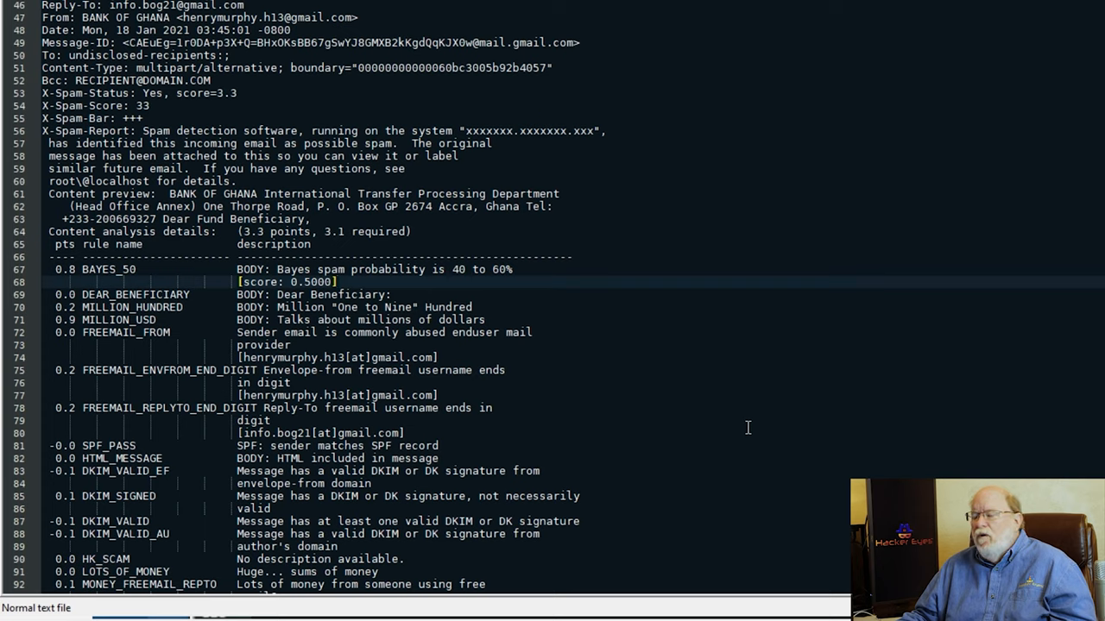
pyautogui.moveTo(474, 448)
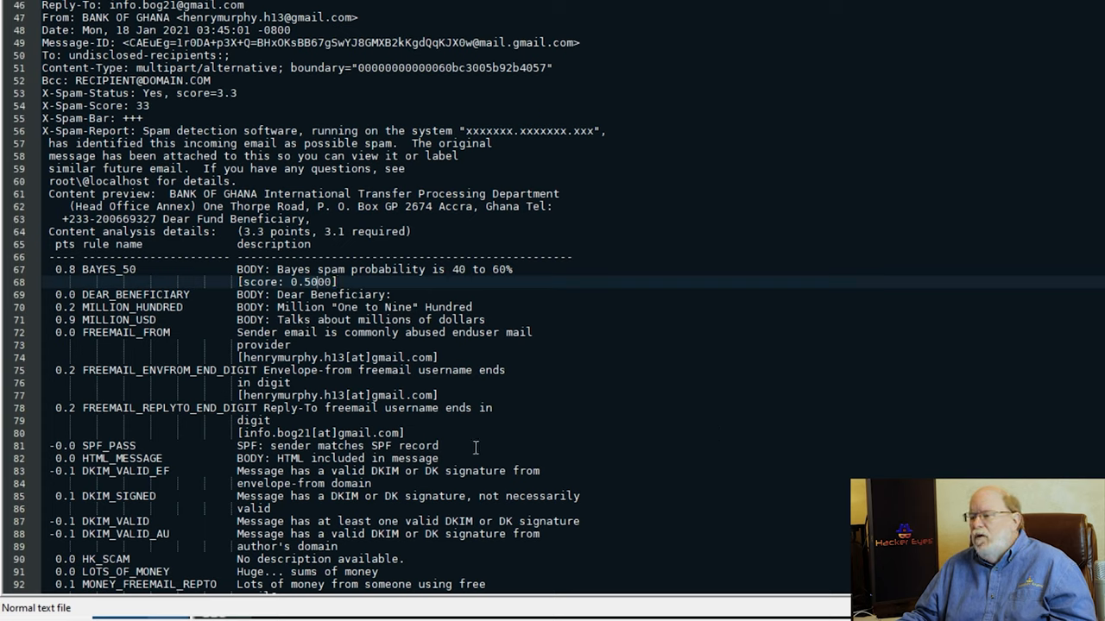
pyautogui.moveTo(466, 457)
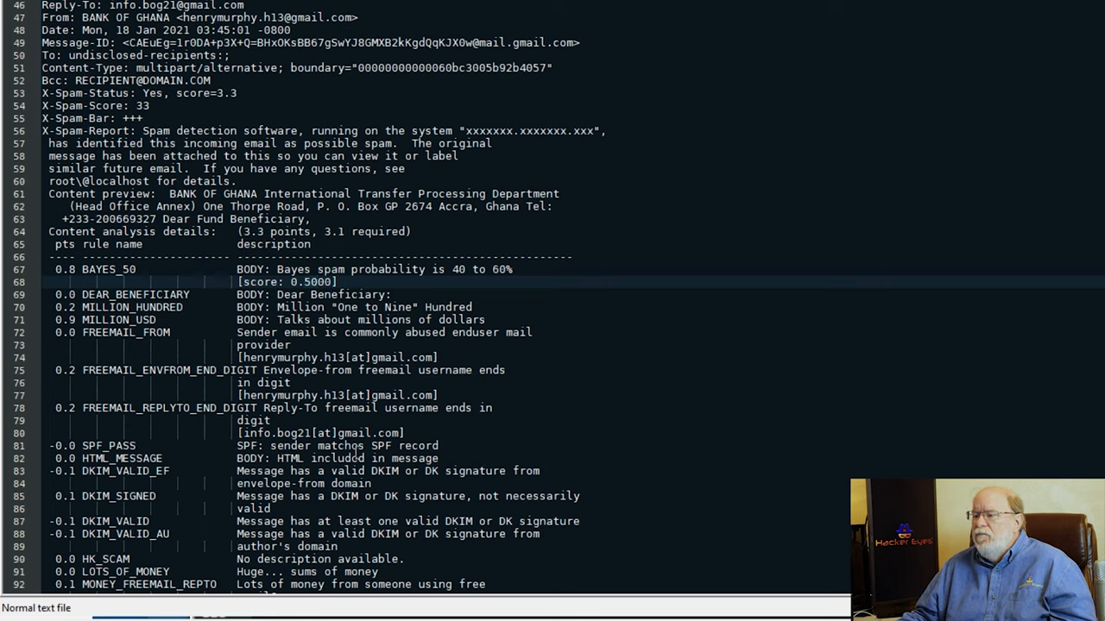
pyautogui.scroll(-3)
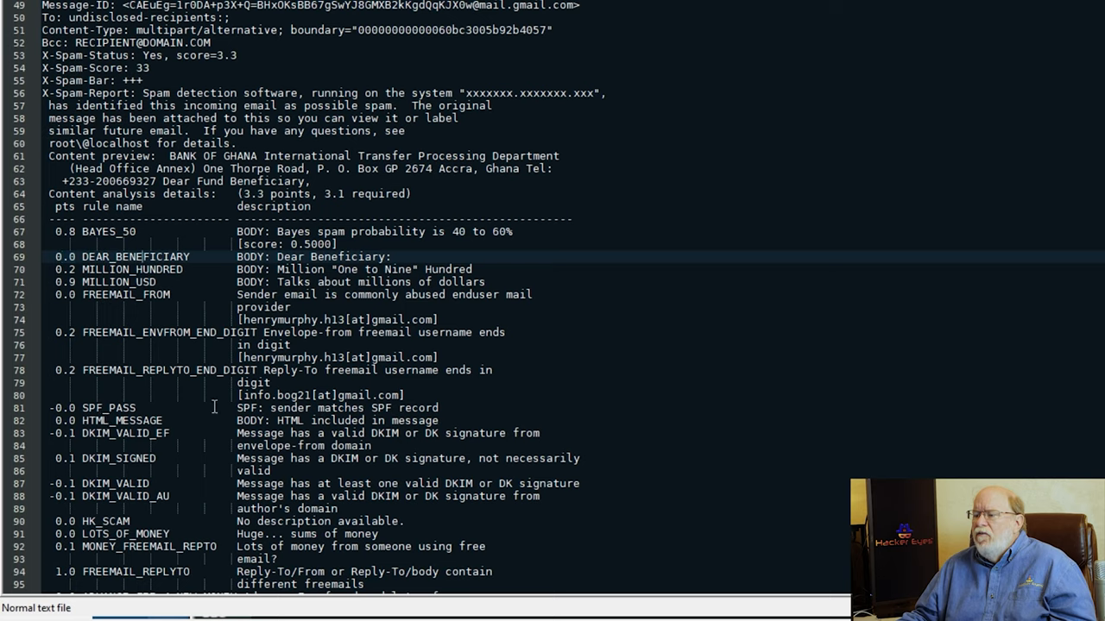
pyautogui.moveTo(480, 405)
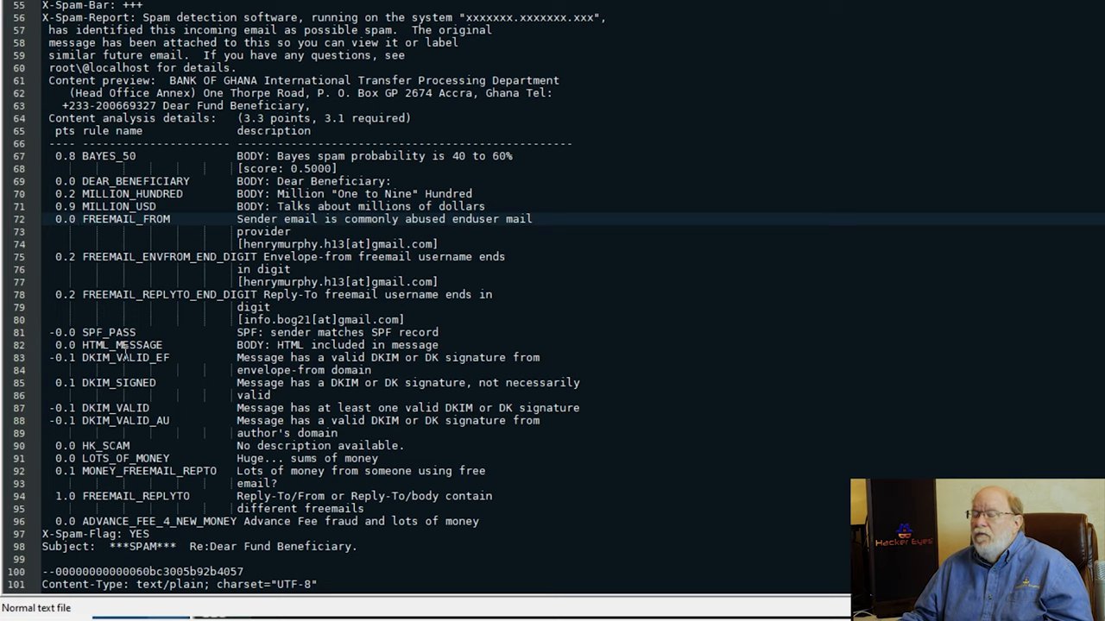
pyautogui.moveTo(214, 357)
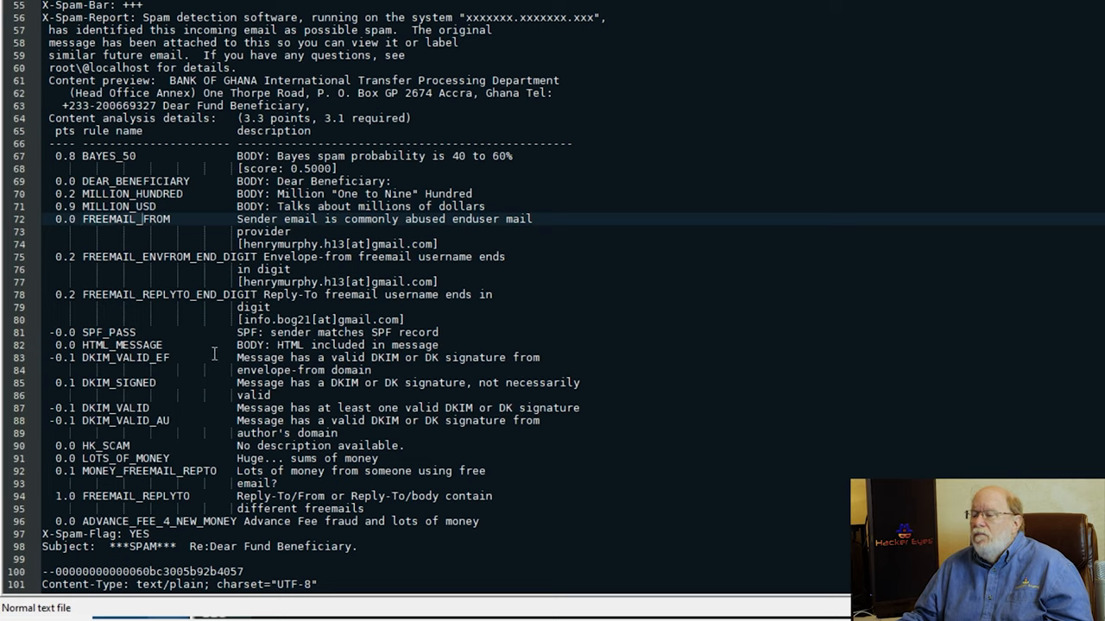
pyautogui.doubleClick(121, 219)
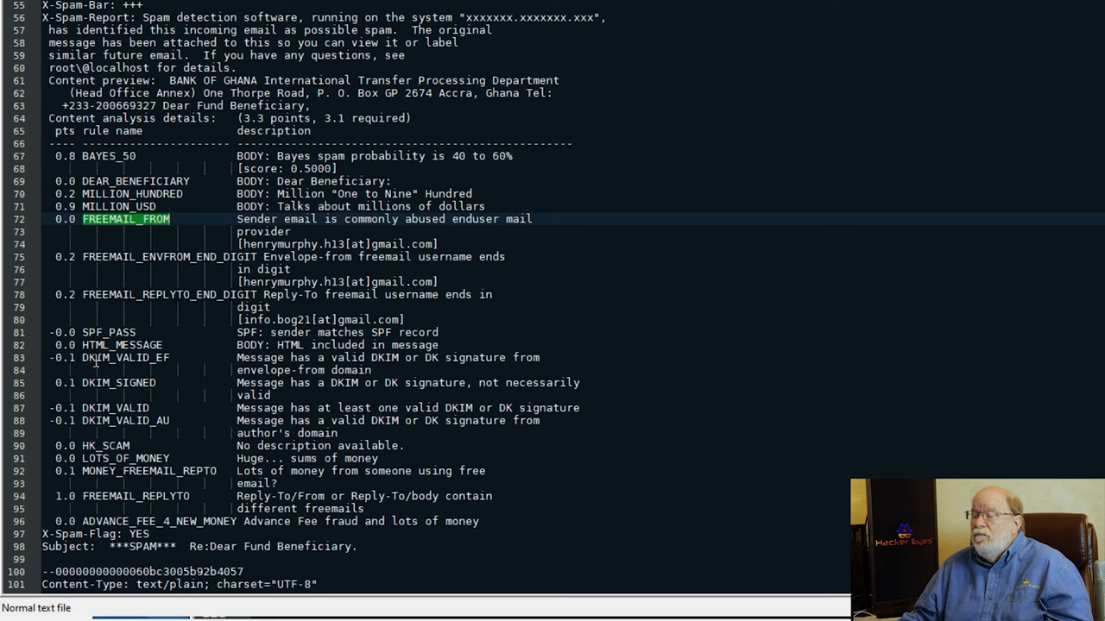
pyautogui.moveTo(214, 366)
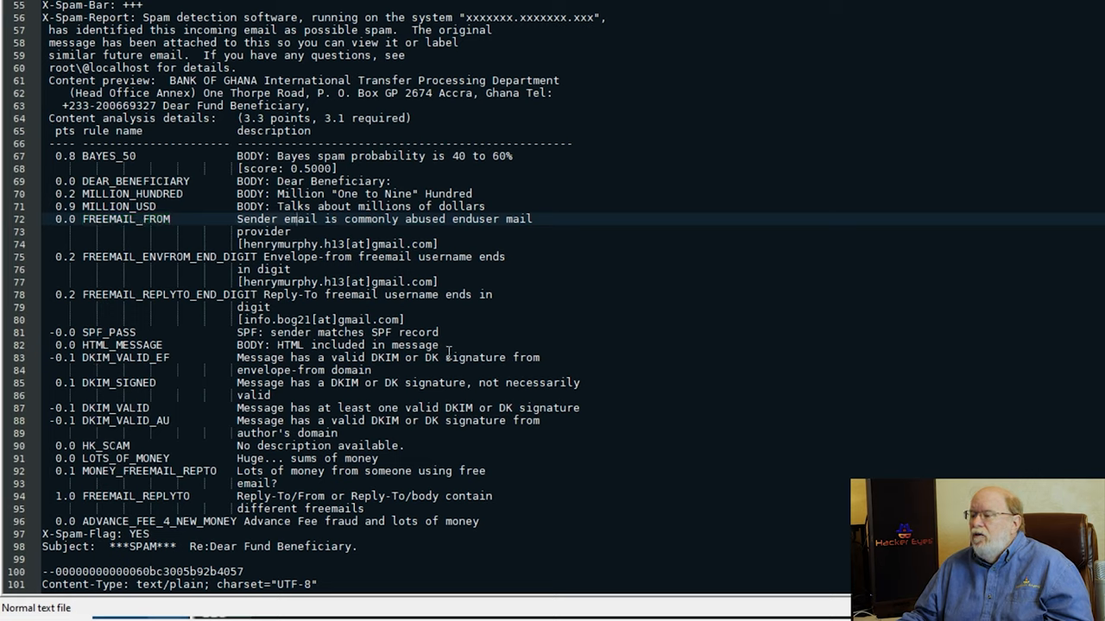
pyautogui.moveTo(809, 351)
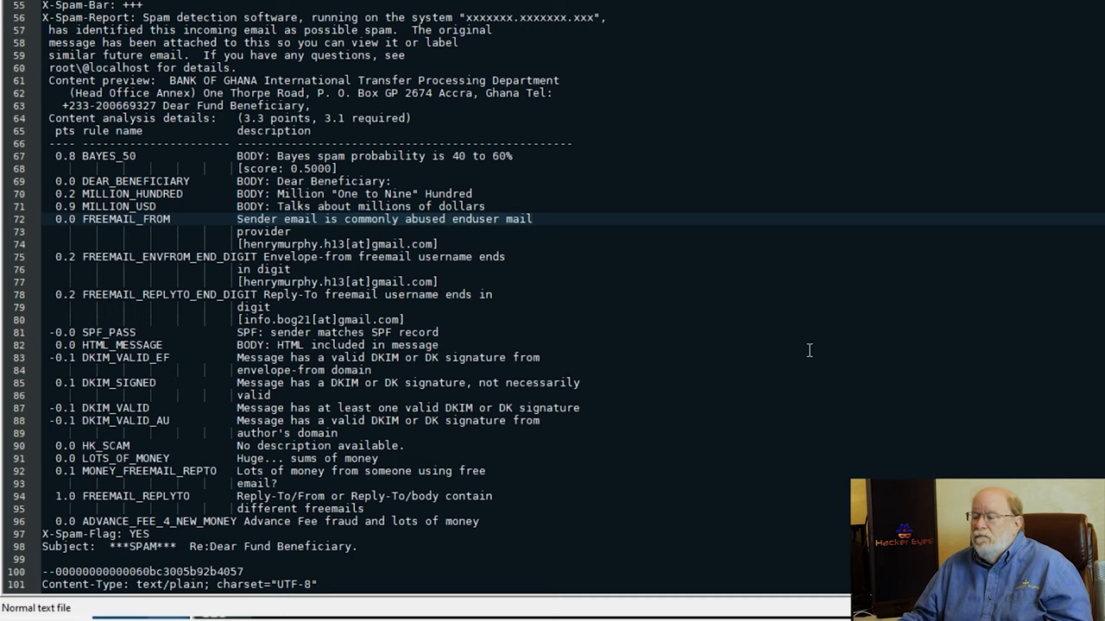
pyautogui.scroll(-3)
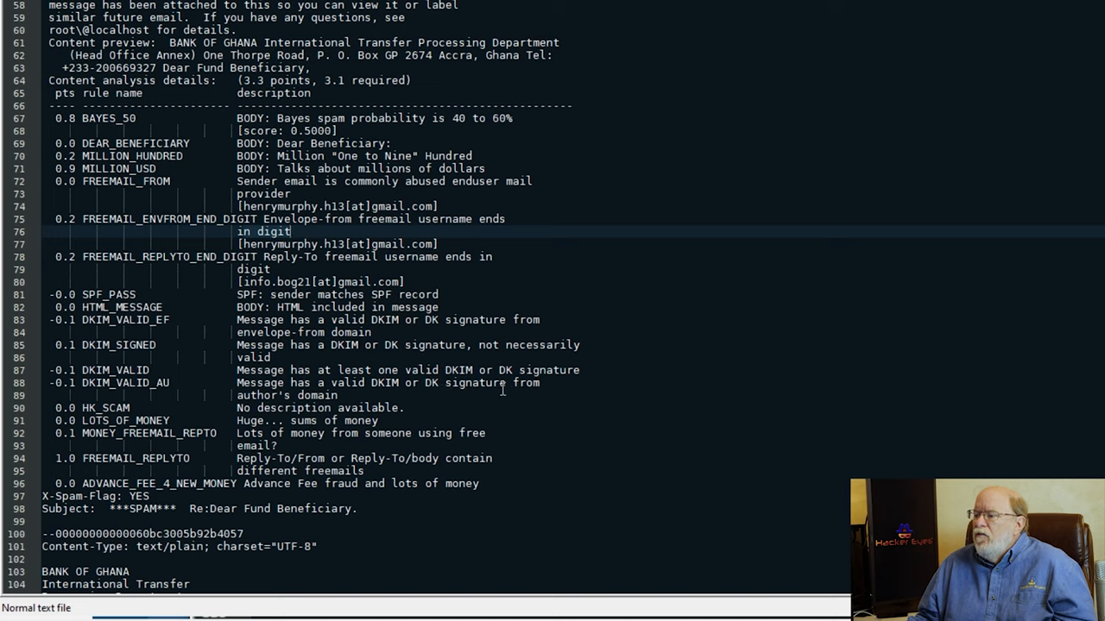
pyautogui.moveTo(685, 401)
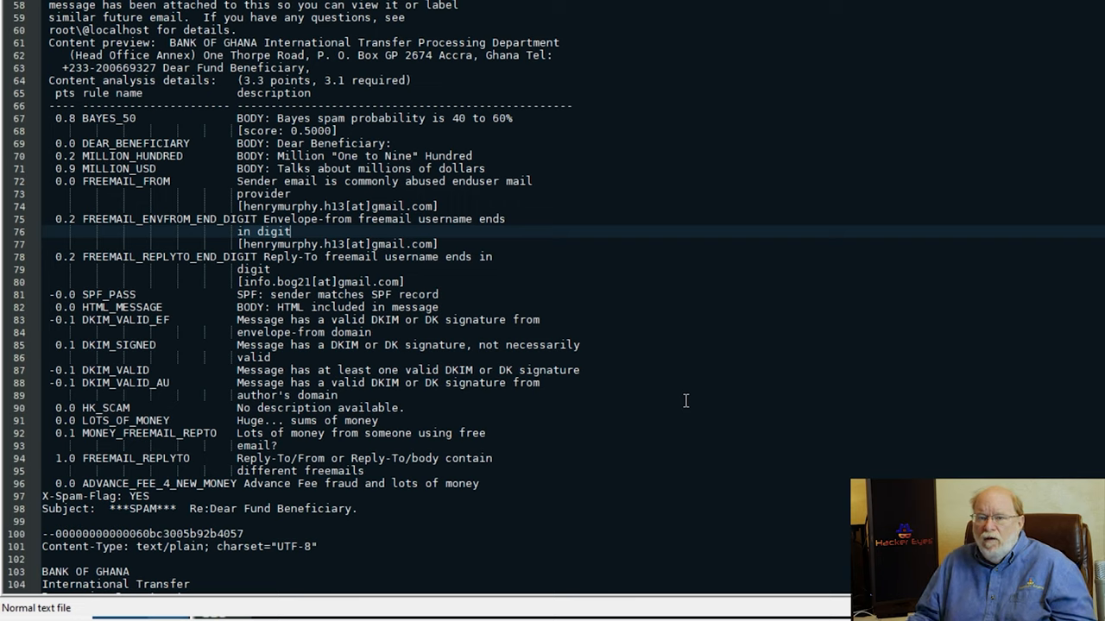
pyautogui.moveTo(453, 450)
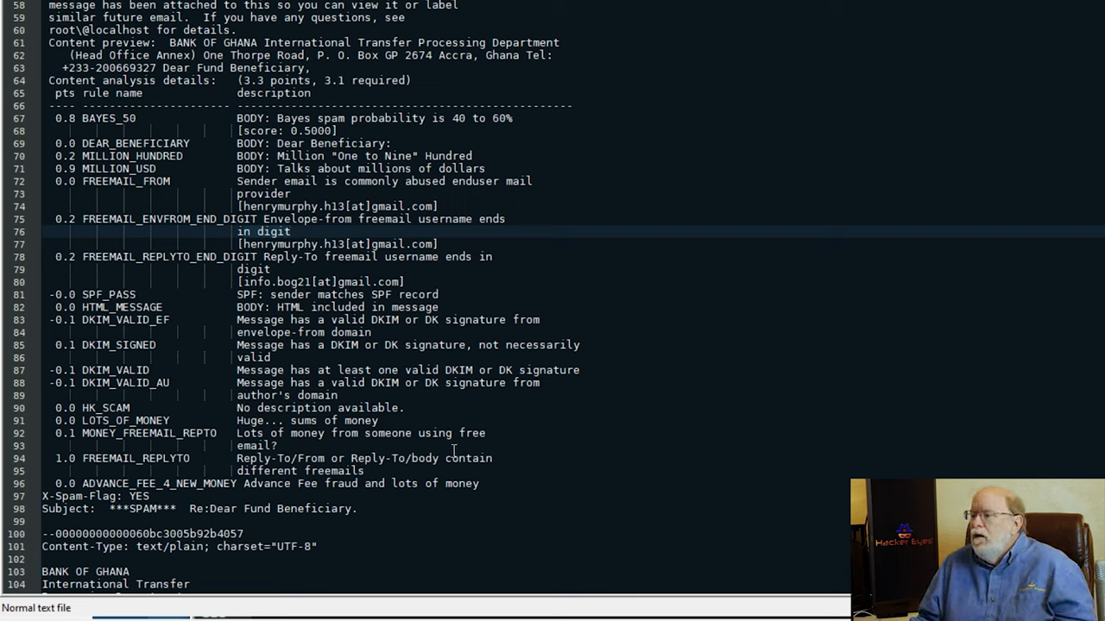
pyautogui.moveTo(472, 415)
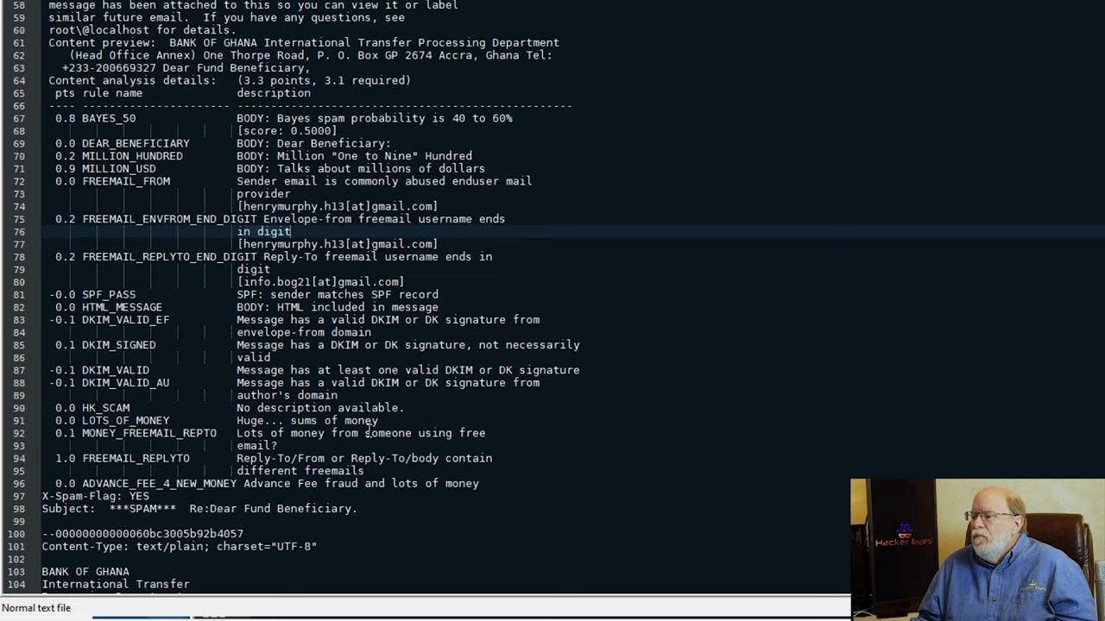
pyautogui.moveTo(480, 392)
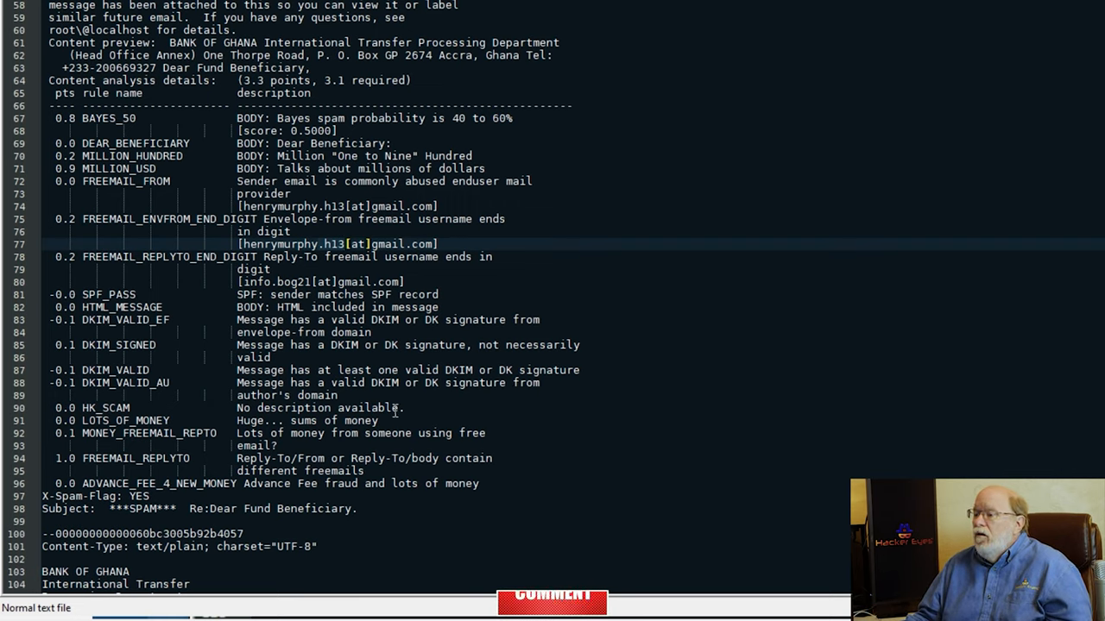
pyautogui.moveTo(307, 432)
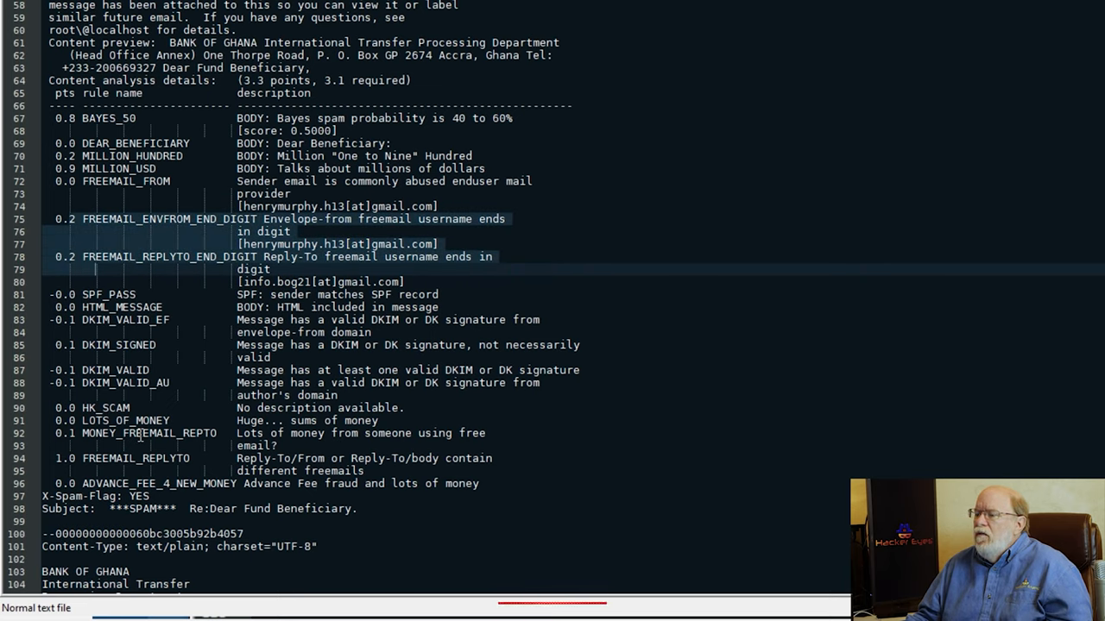
pyautogui.scroll(-3)
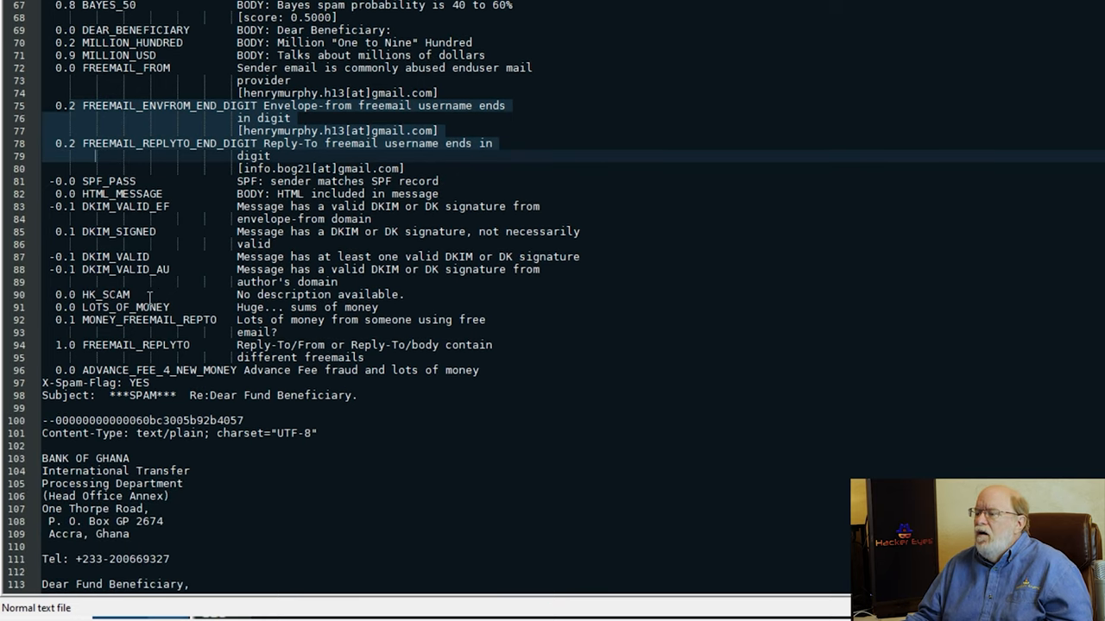
pyautogui.doubleClick(108, 182)
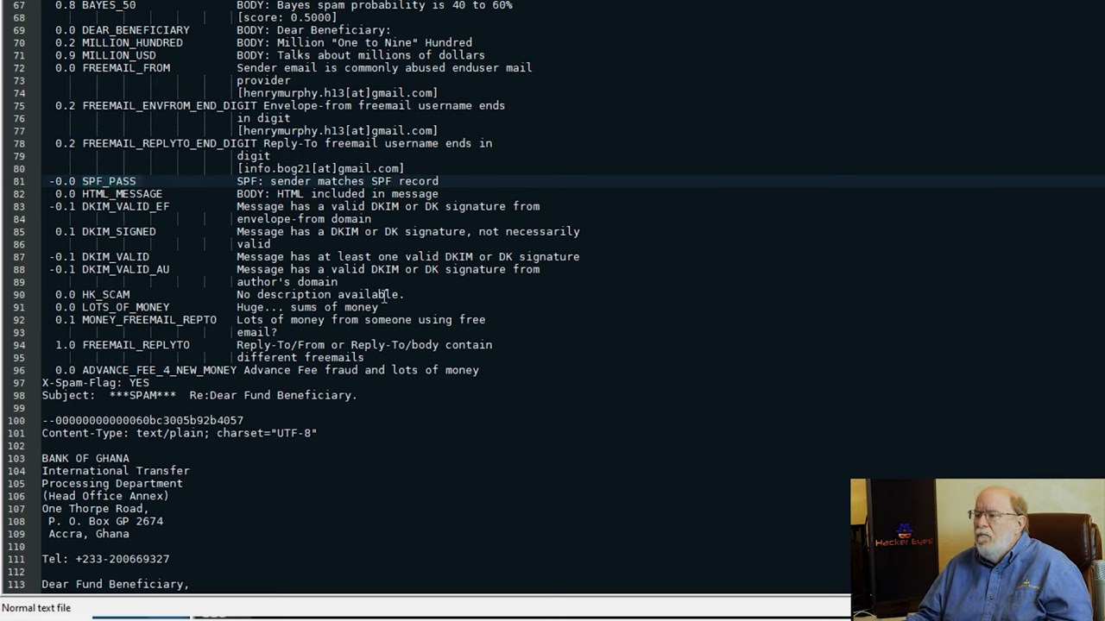
pyautogui.doubleClick(107, 180)
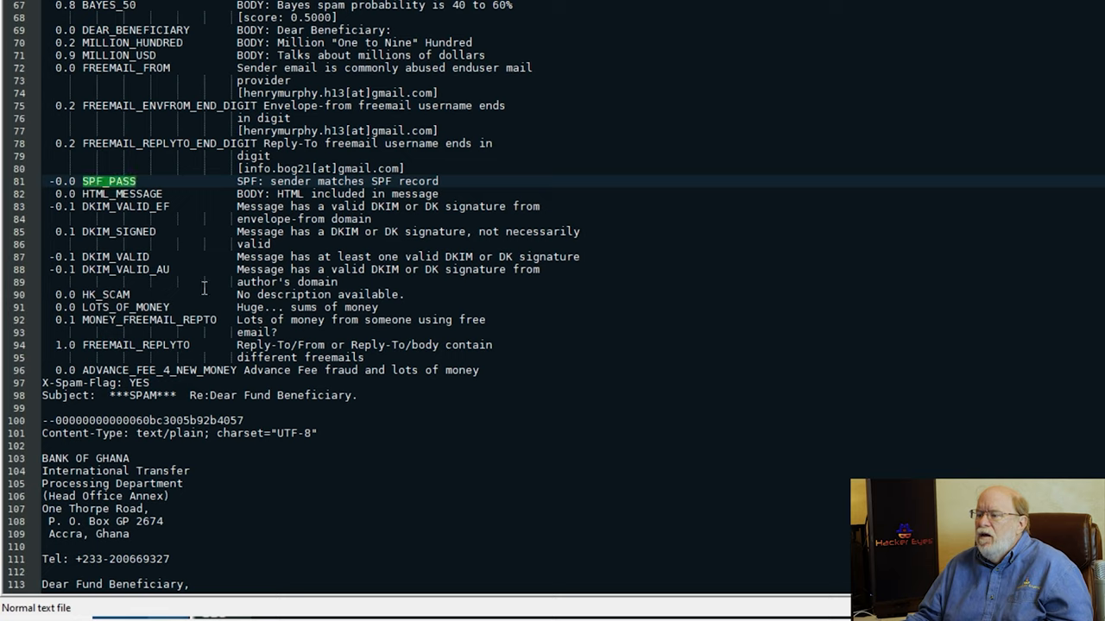
pyautogui.moveTo(198, 320)
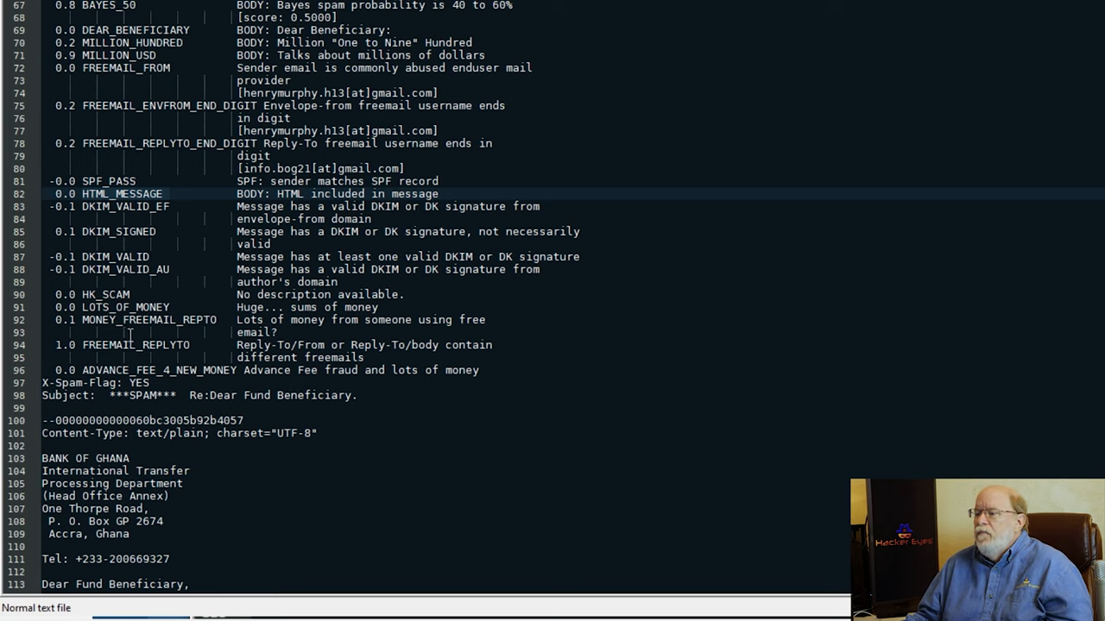
pyautogui.scroll(-3)
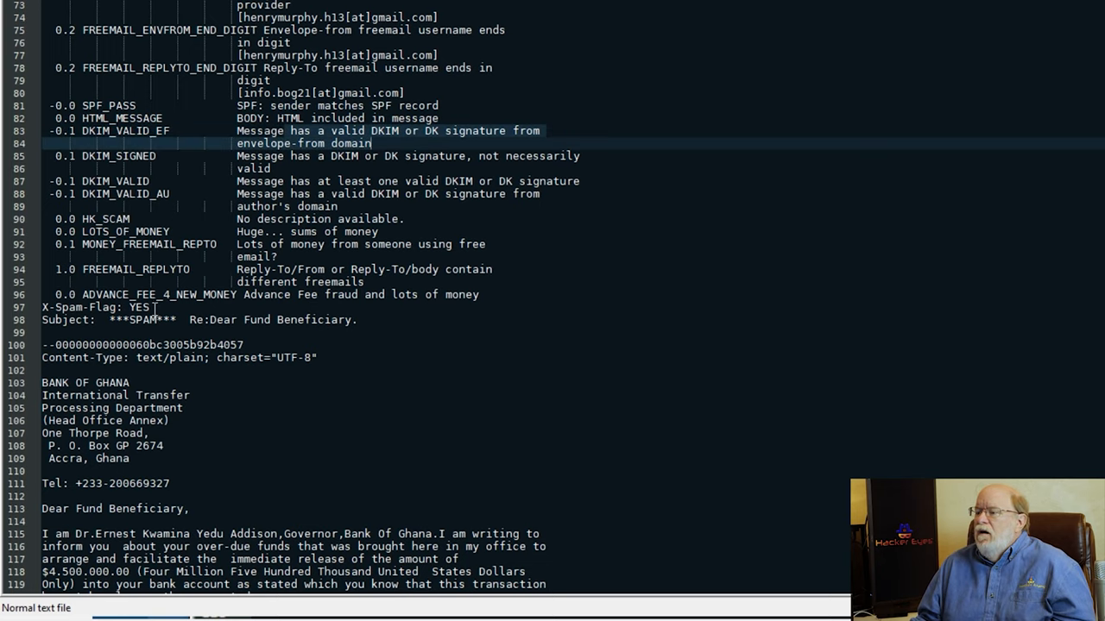
pyautogui.moveTo(177, 251)
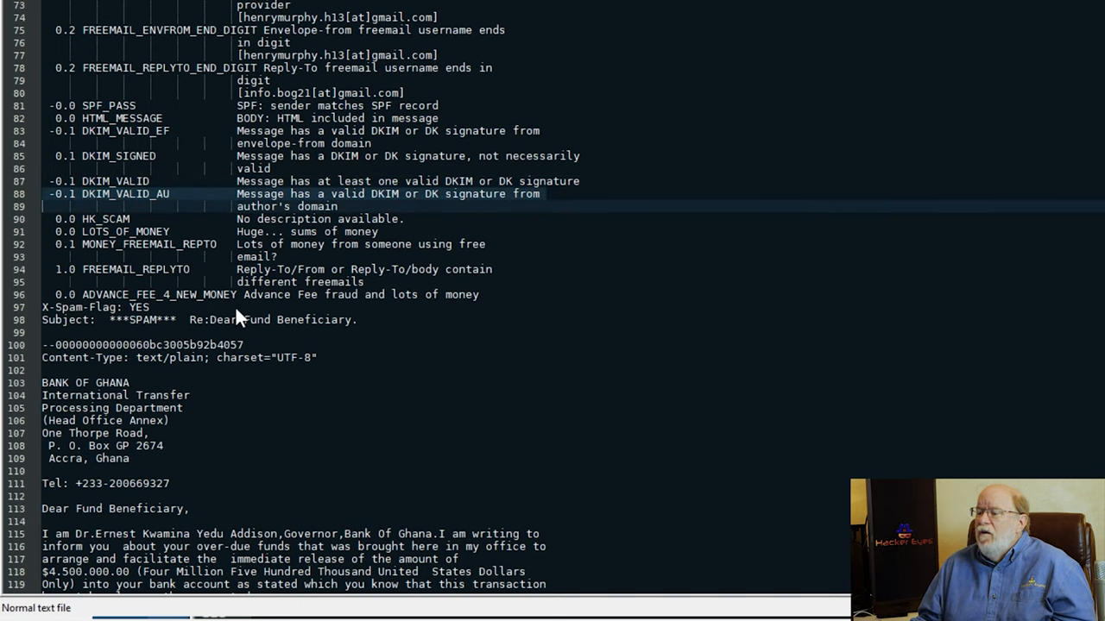
pyautogui.moveTo(180, 314)
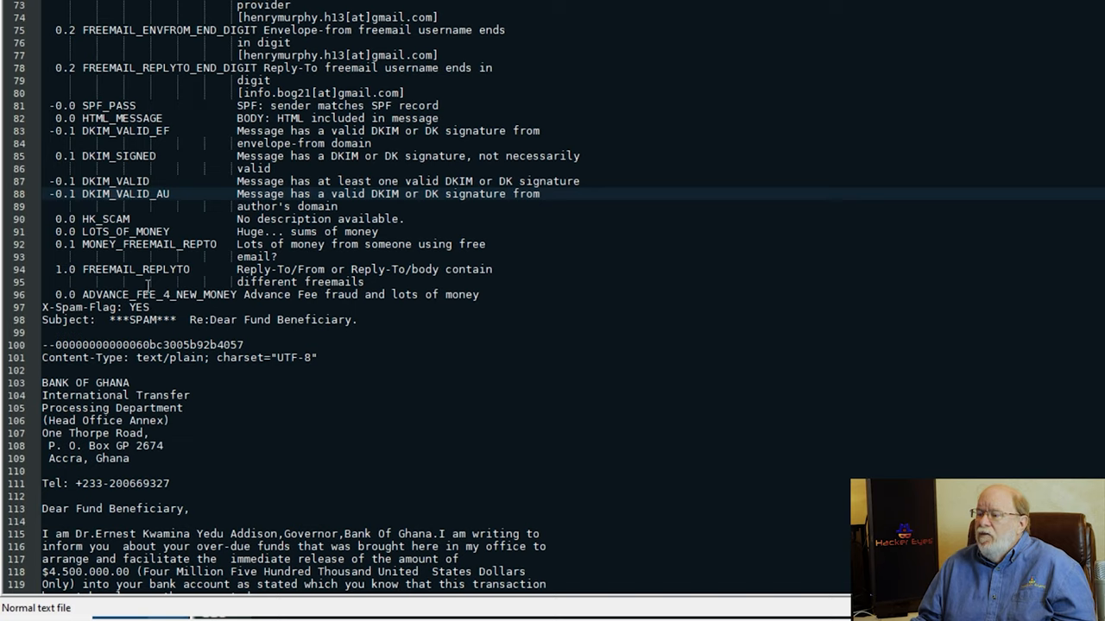
pyautogui.moveTo(117, 285)
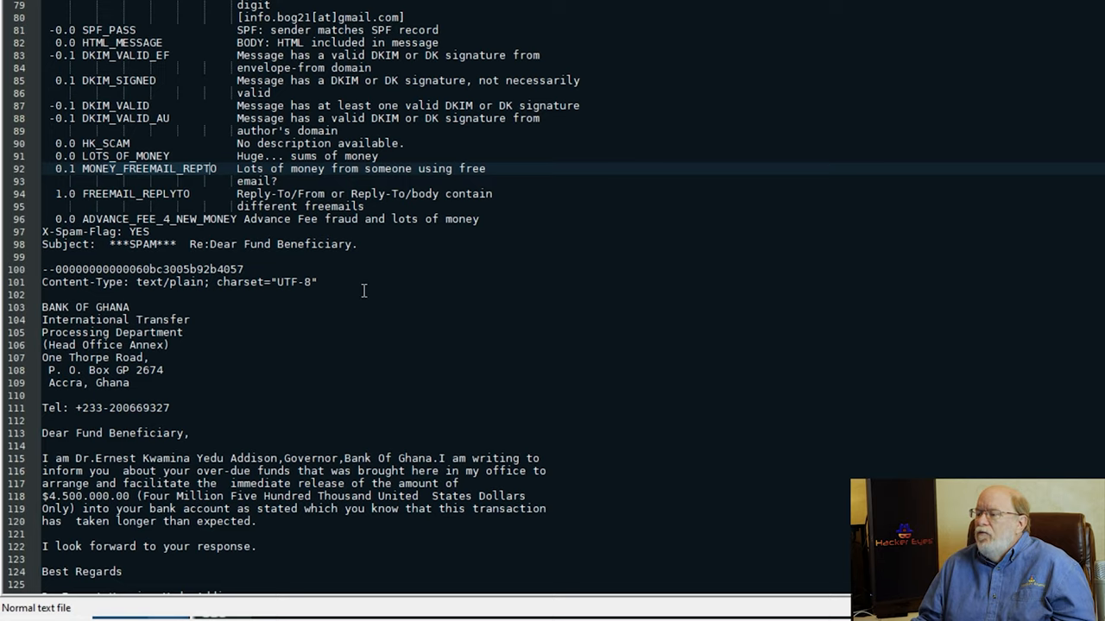
pyautogui.moveTo(141, 350)
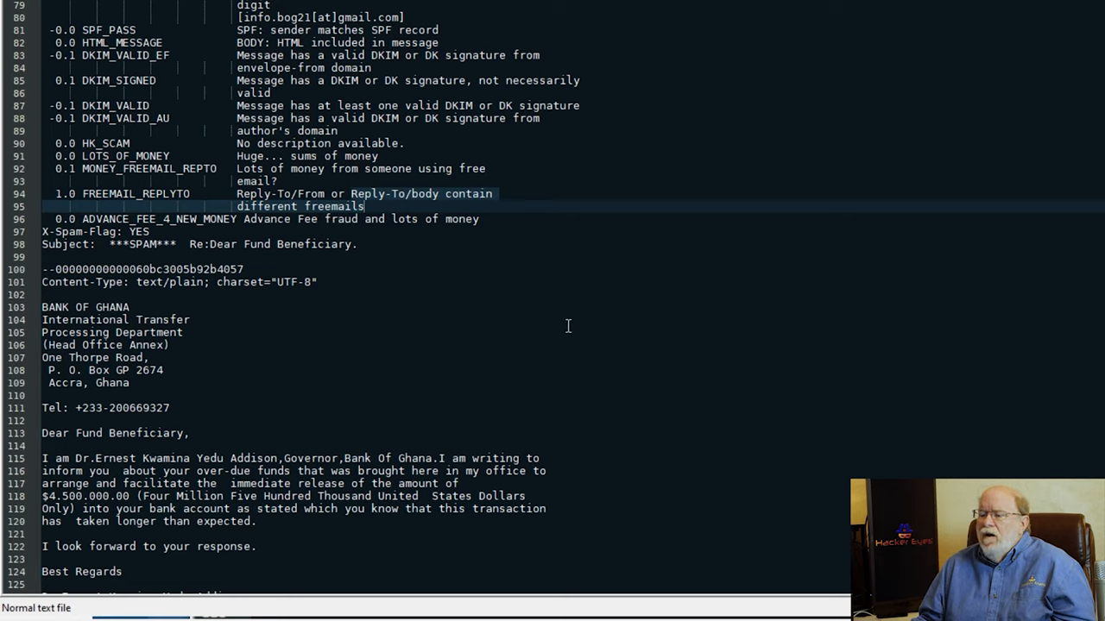
pyautogui.moveTo(467, 347)
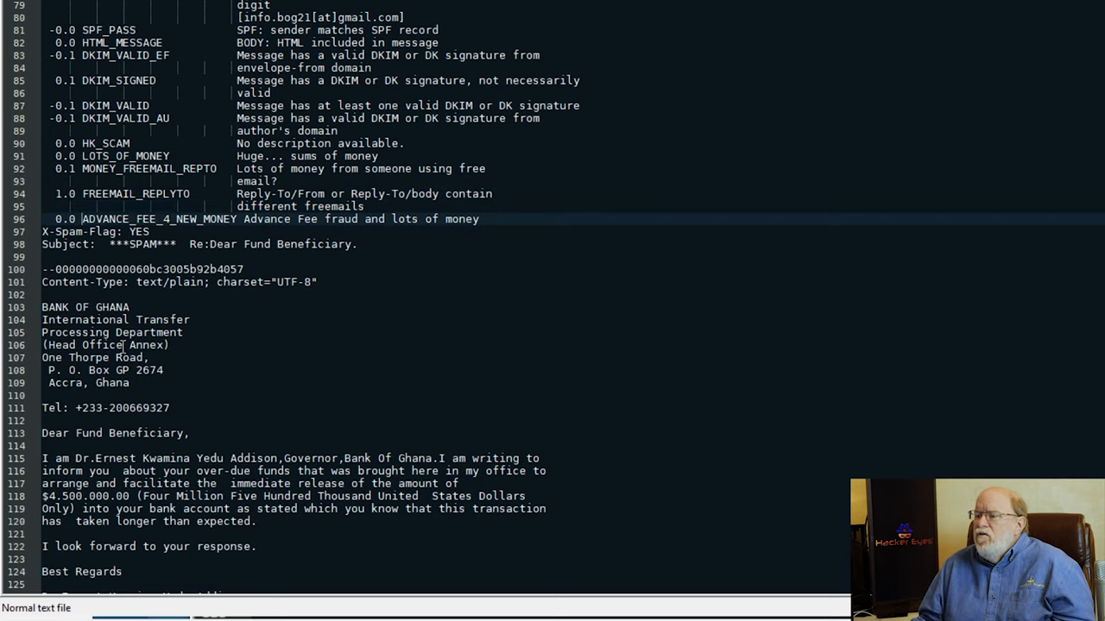
pyautogui.moveTo(373, 362)
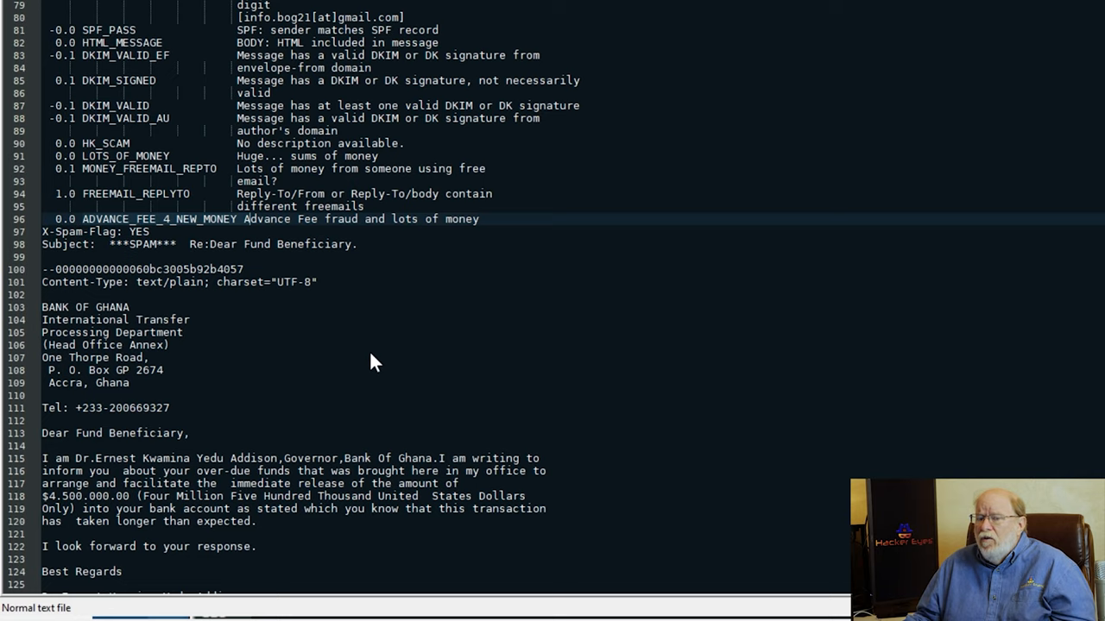
pyautogui.moveTo(374, 364)
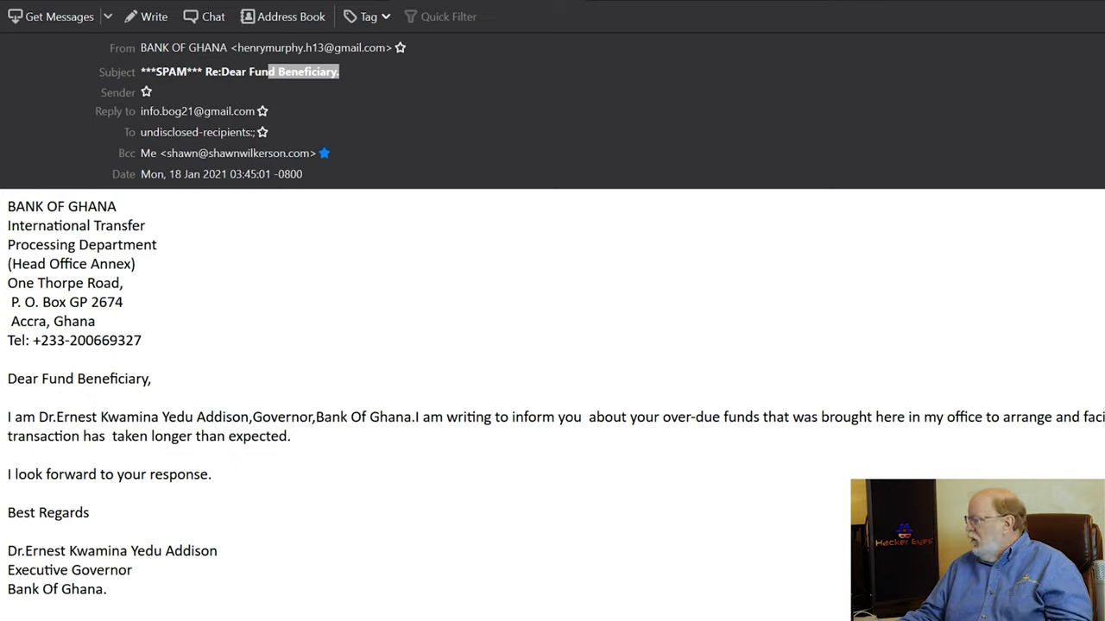
pyautogui.moveTo(54, 361)
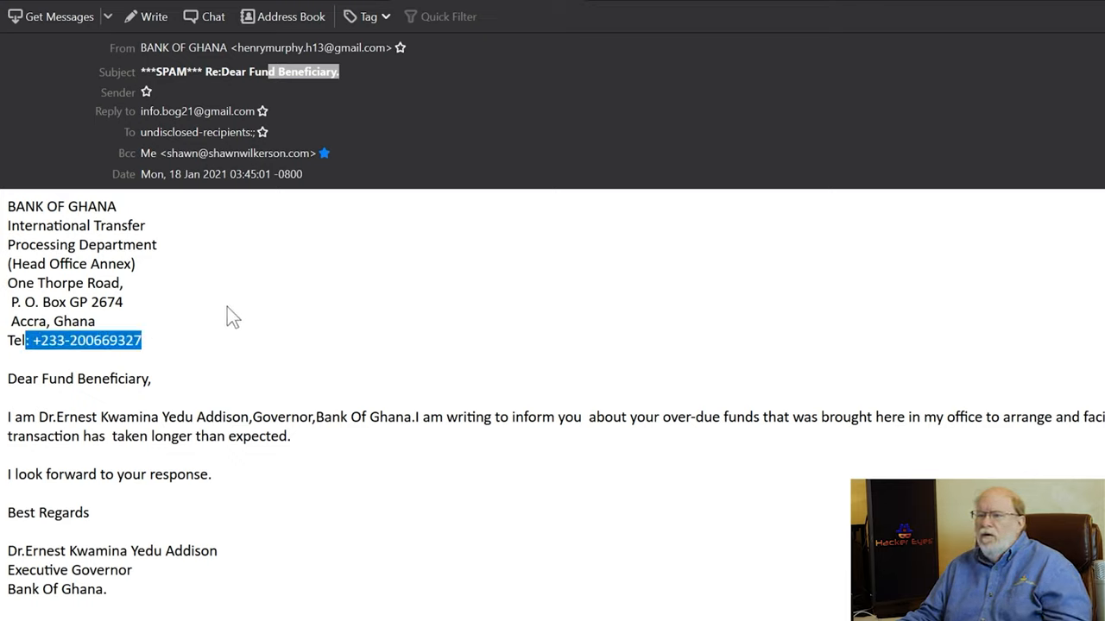
pyautogui.moveTo(345, 92)
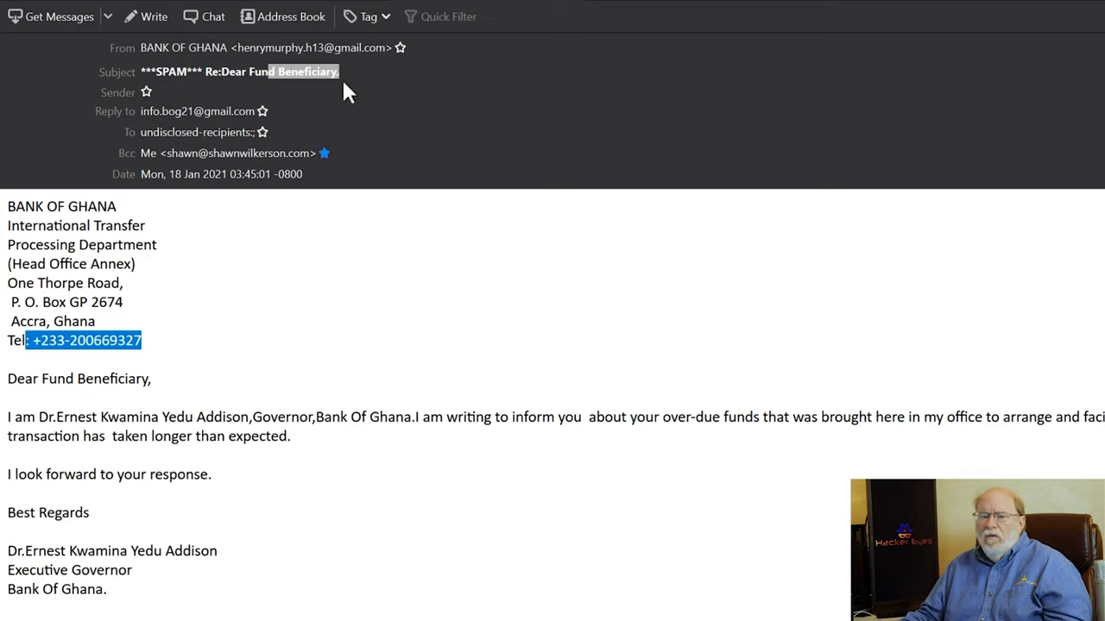
pyautogui.moveTo(332, 218)
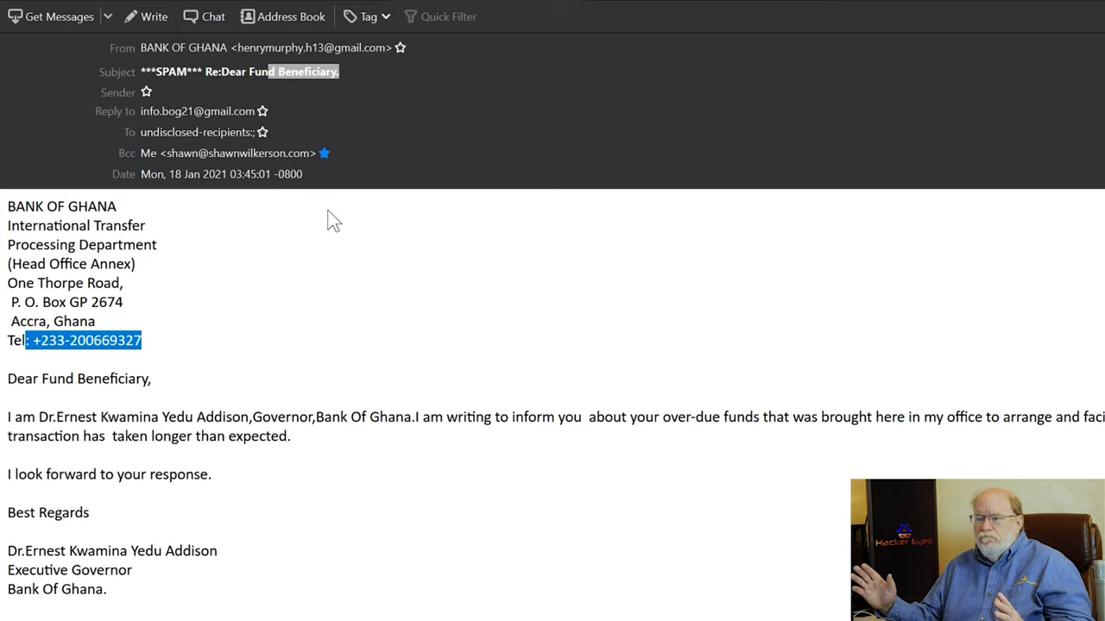